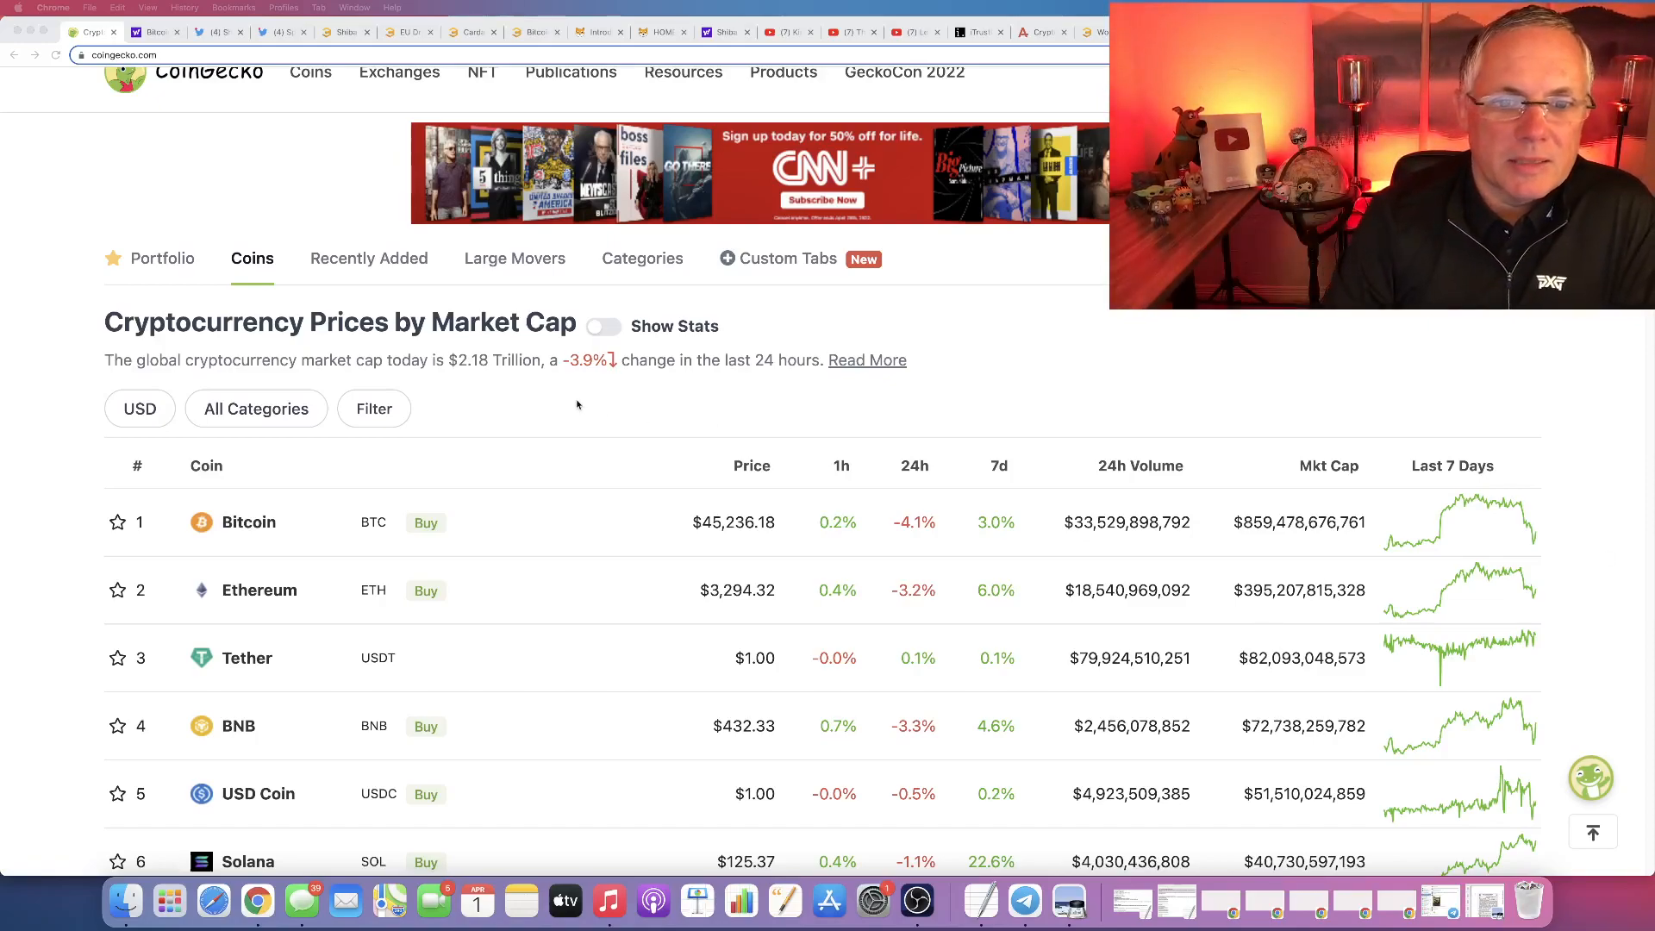
Highlight the '$2.18 Trillion, -3.9%' global market cap text and browse down the price table.
{"action": "left_click_drag", "start_coordinate": [449, 360], "coordinate": [681, 360]}
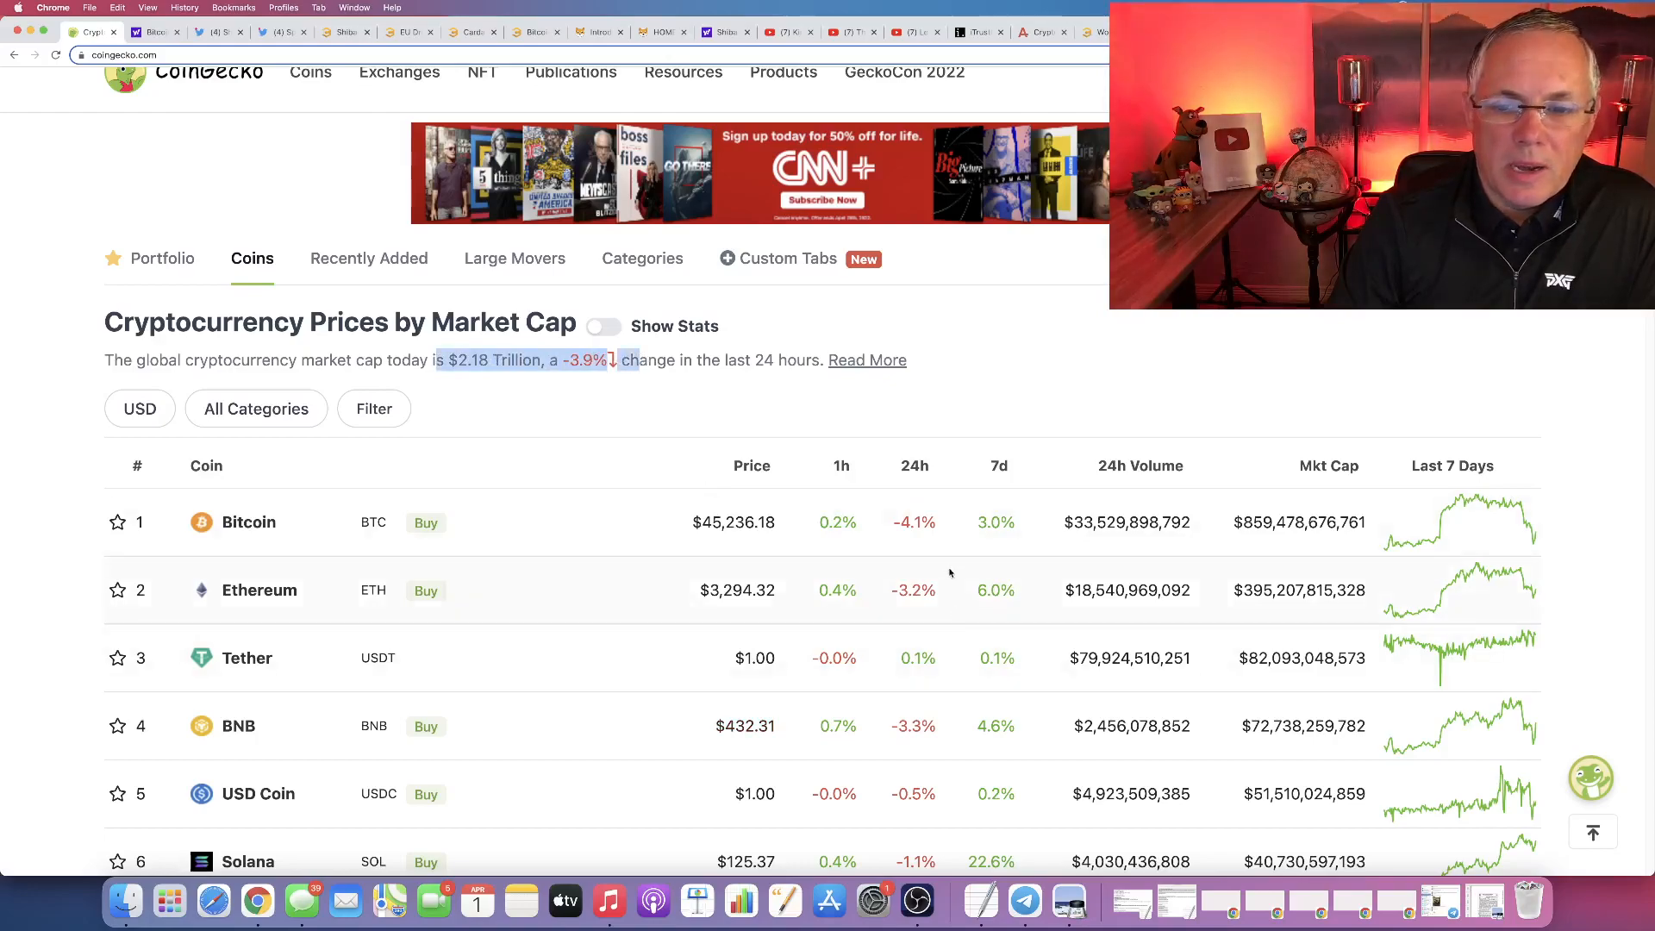
{"action": "mouse_move", "coordinate": [928, 565]}
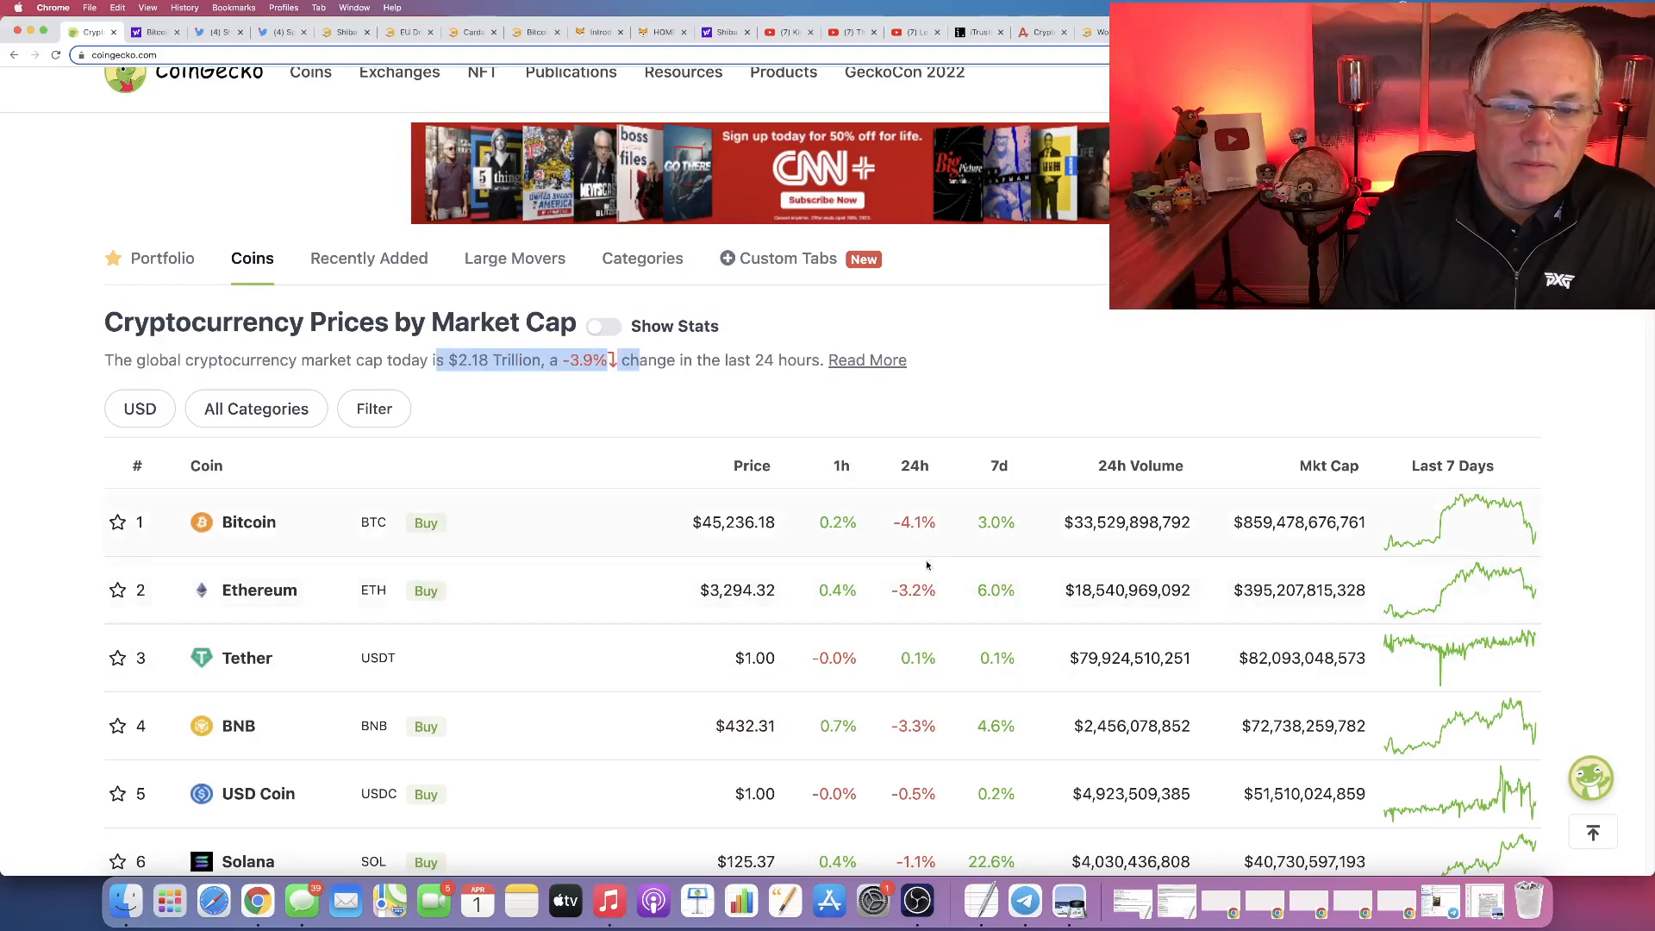
{"action": "mouse_move", "coordinate": [466, 616]}
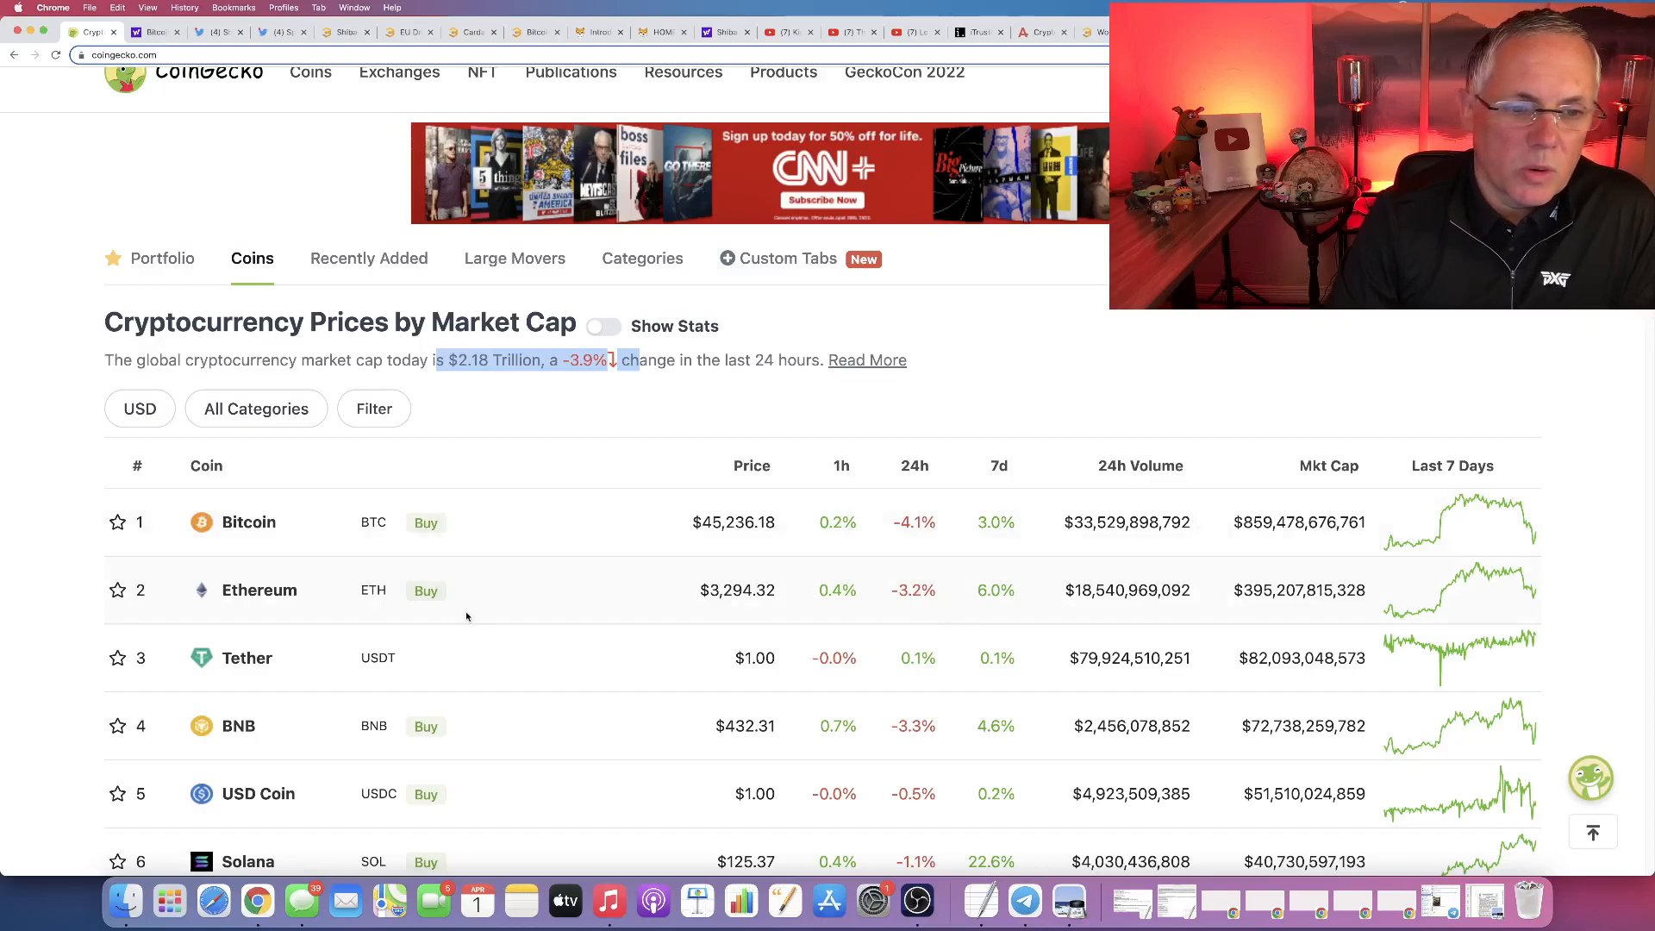
{"action": "mouse_move", "coordinate": [534, 610]}
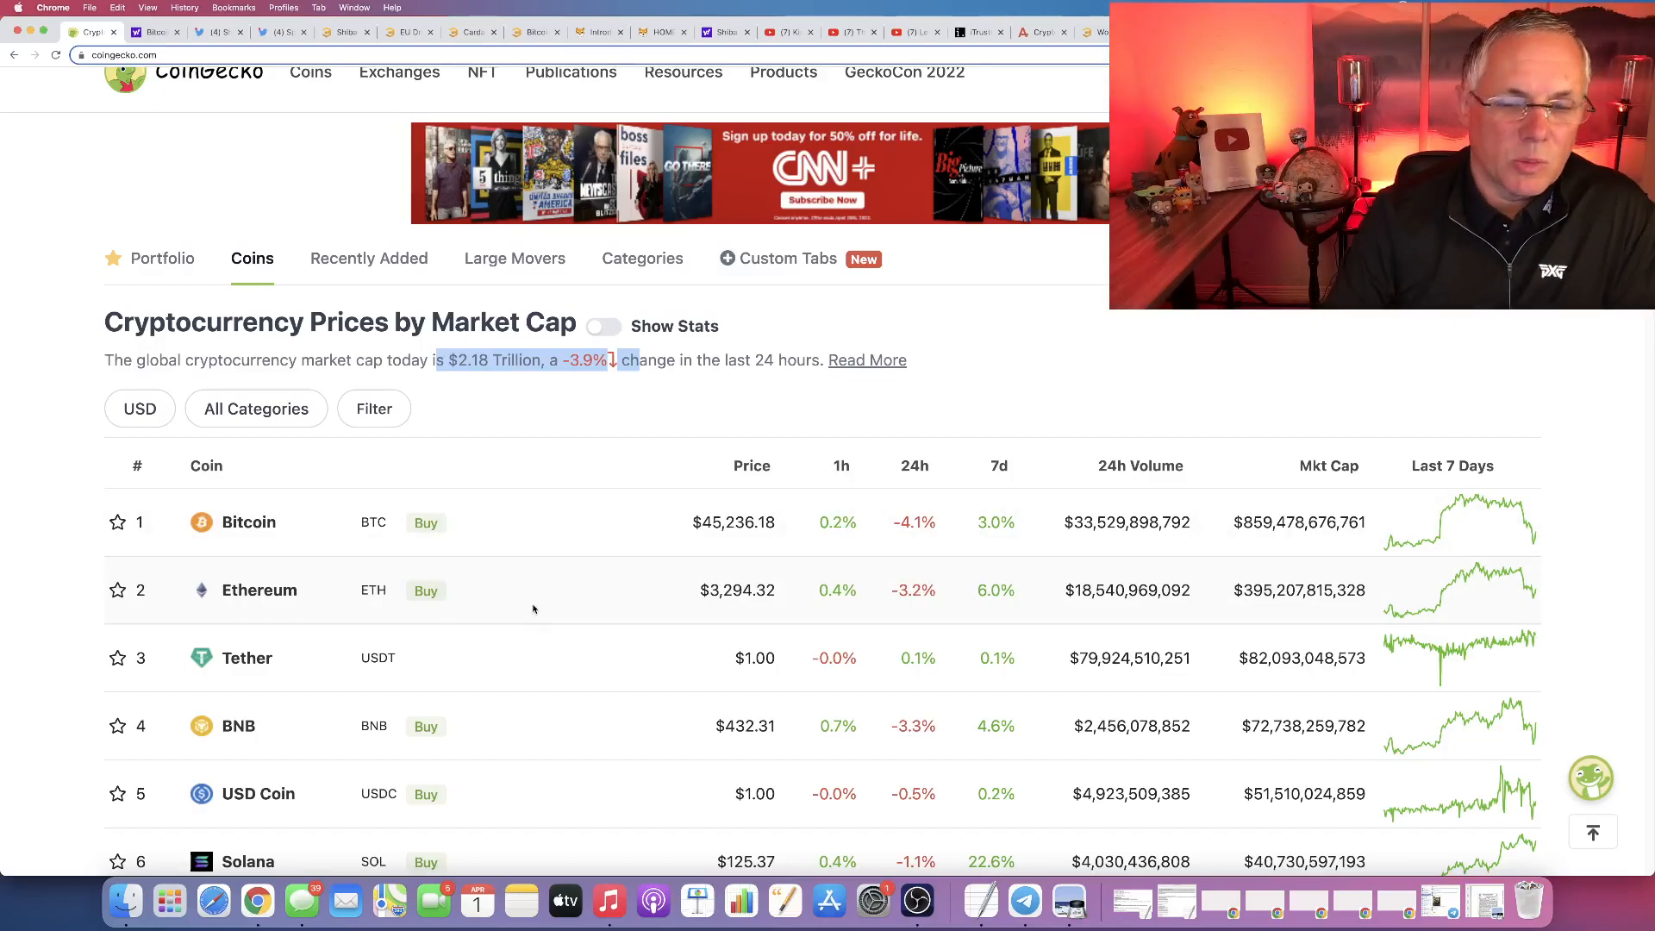
{"action": "scroll", "scroll_direction": "down", "scroll_amount": 3}
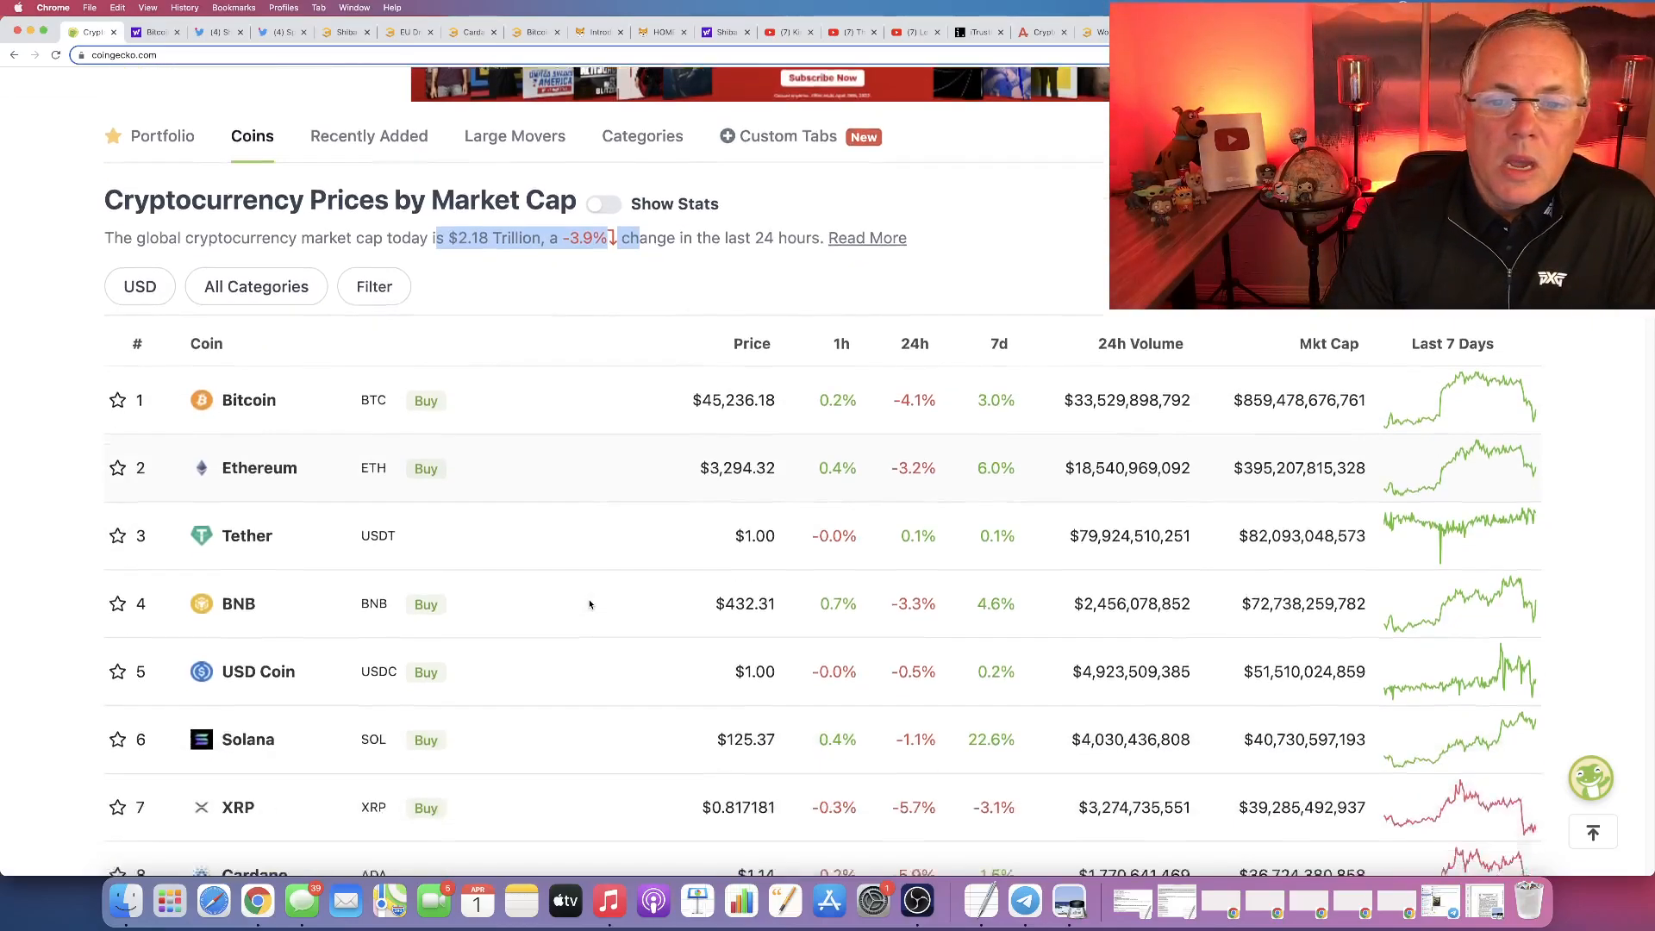
{"action": "scroll", "scroll_direction": "down", "scroll_amount": 3}
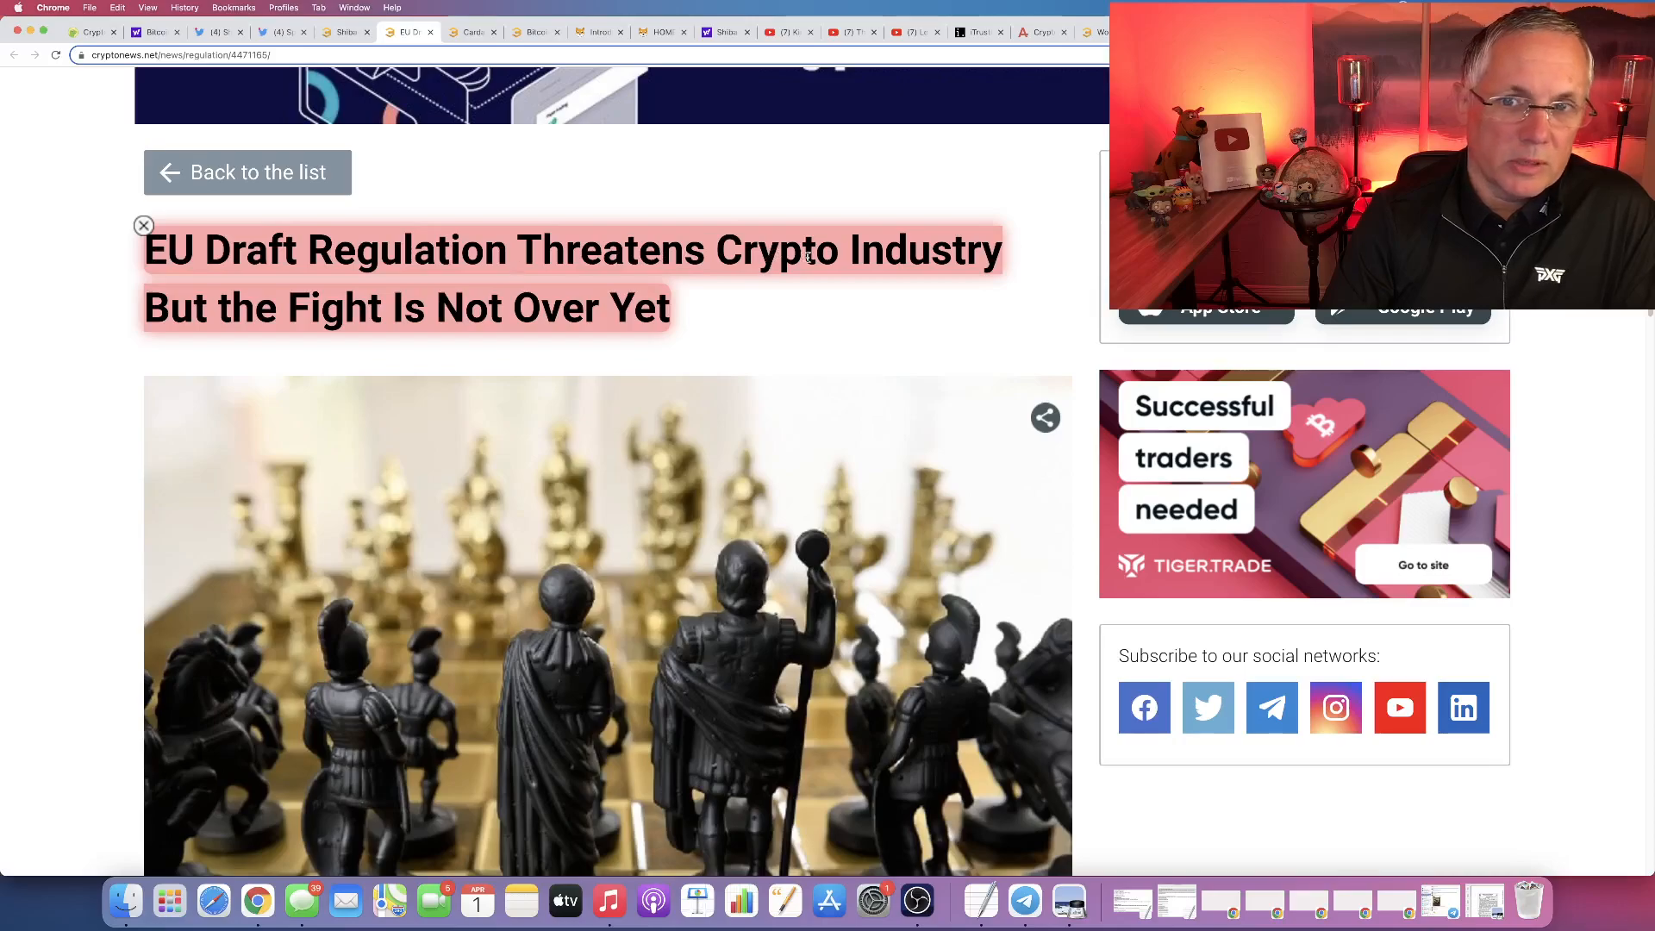
Highlight the intro passage on controversial amendments to the Transfer of Funds Regulation (TFR).
{"action": "scroll", "scroll_direction": "down", "scroll_amount": 3}
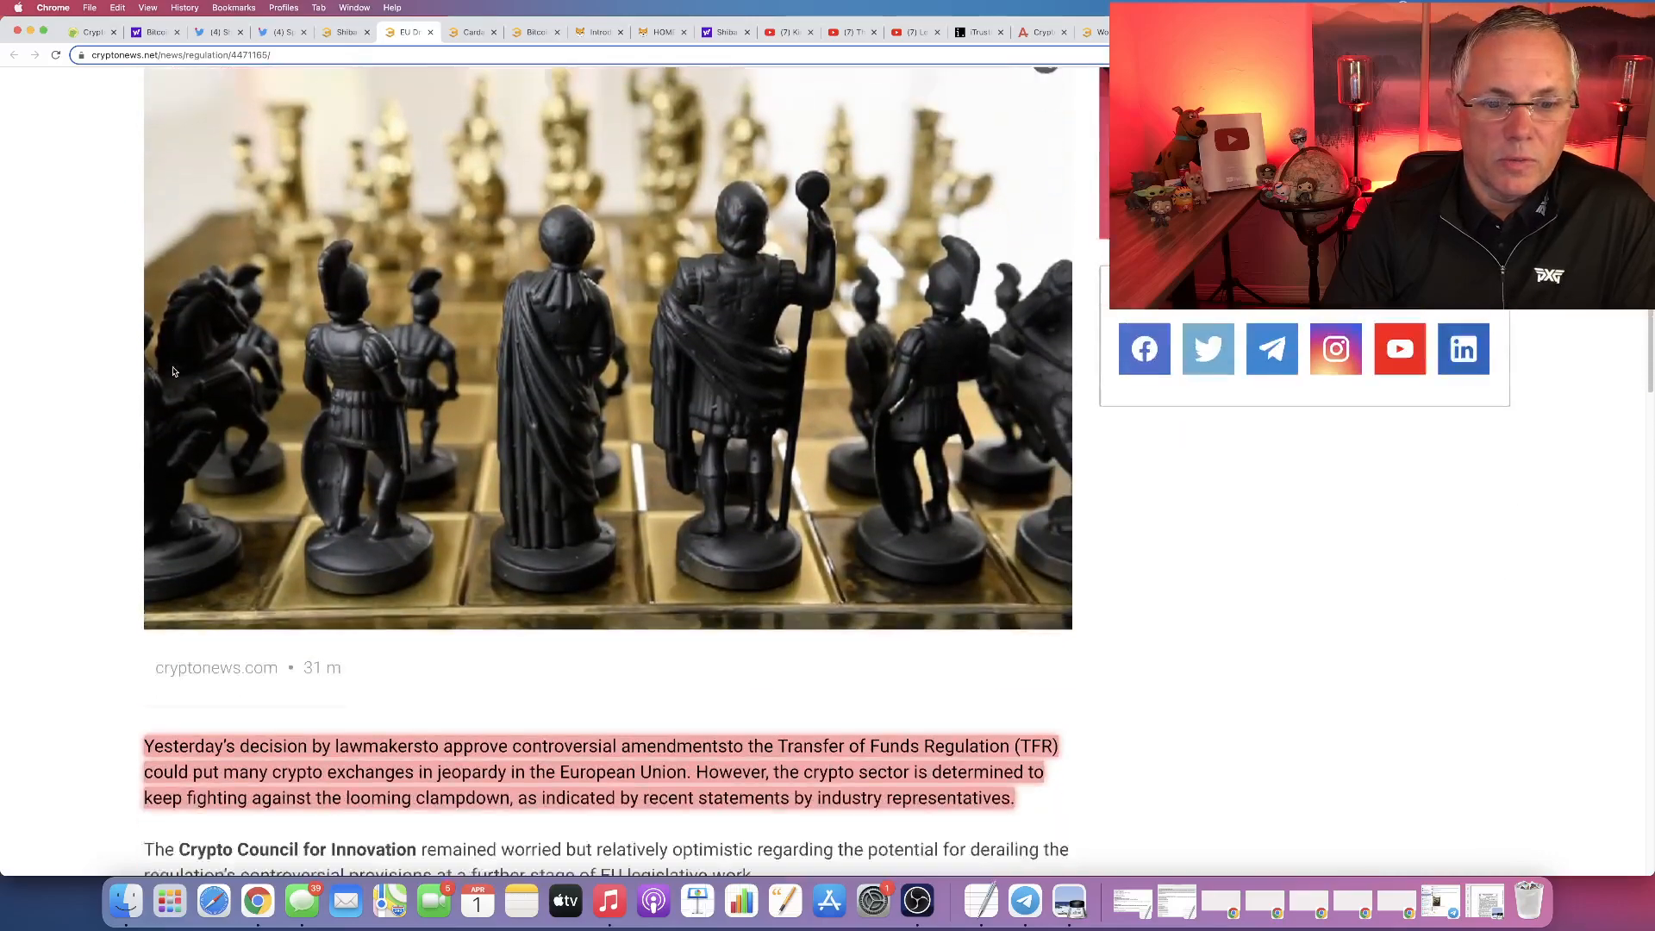
{"action": "scroll", "scroll_direction": "down", "scroll_amount": 3}
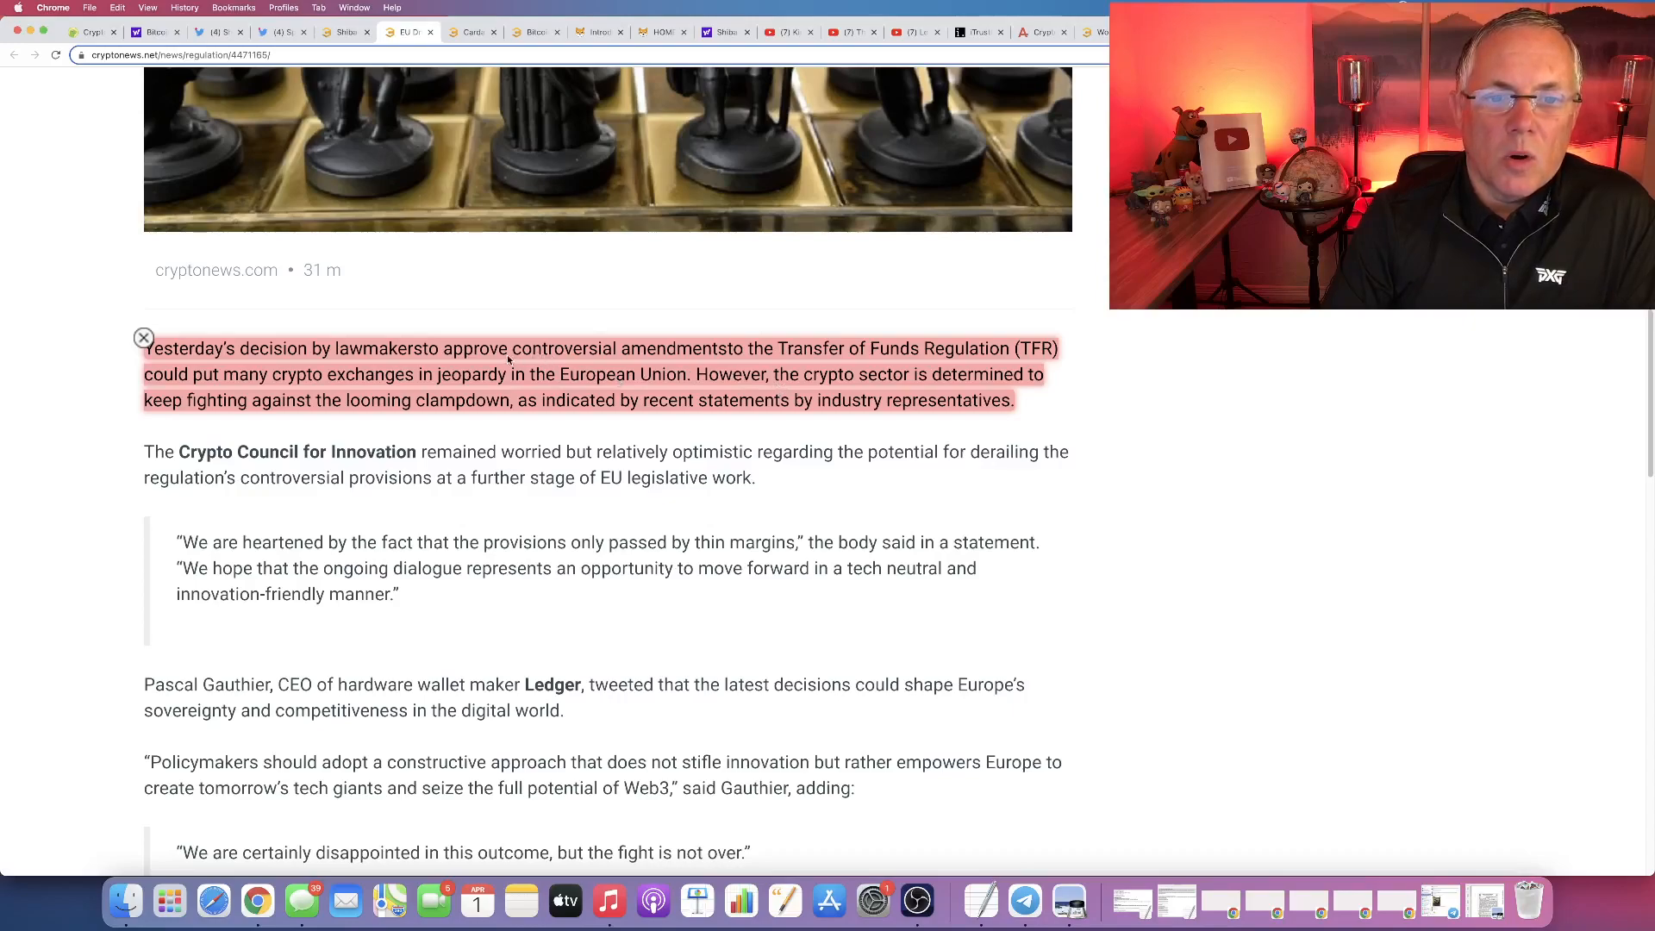
{"action": "left_click_drag", "start_coordinate": [510, 348], "coordinate": [845, 348]}
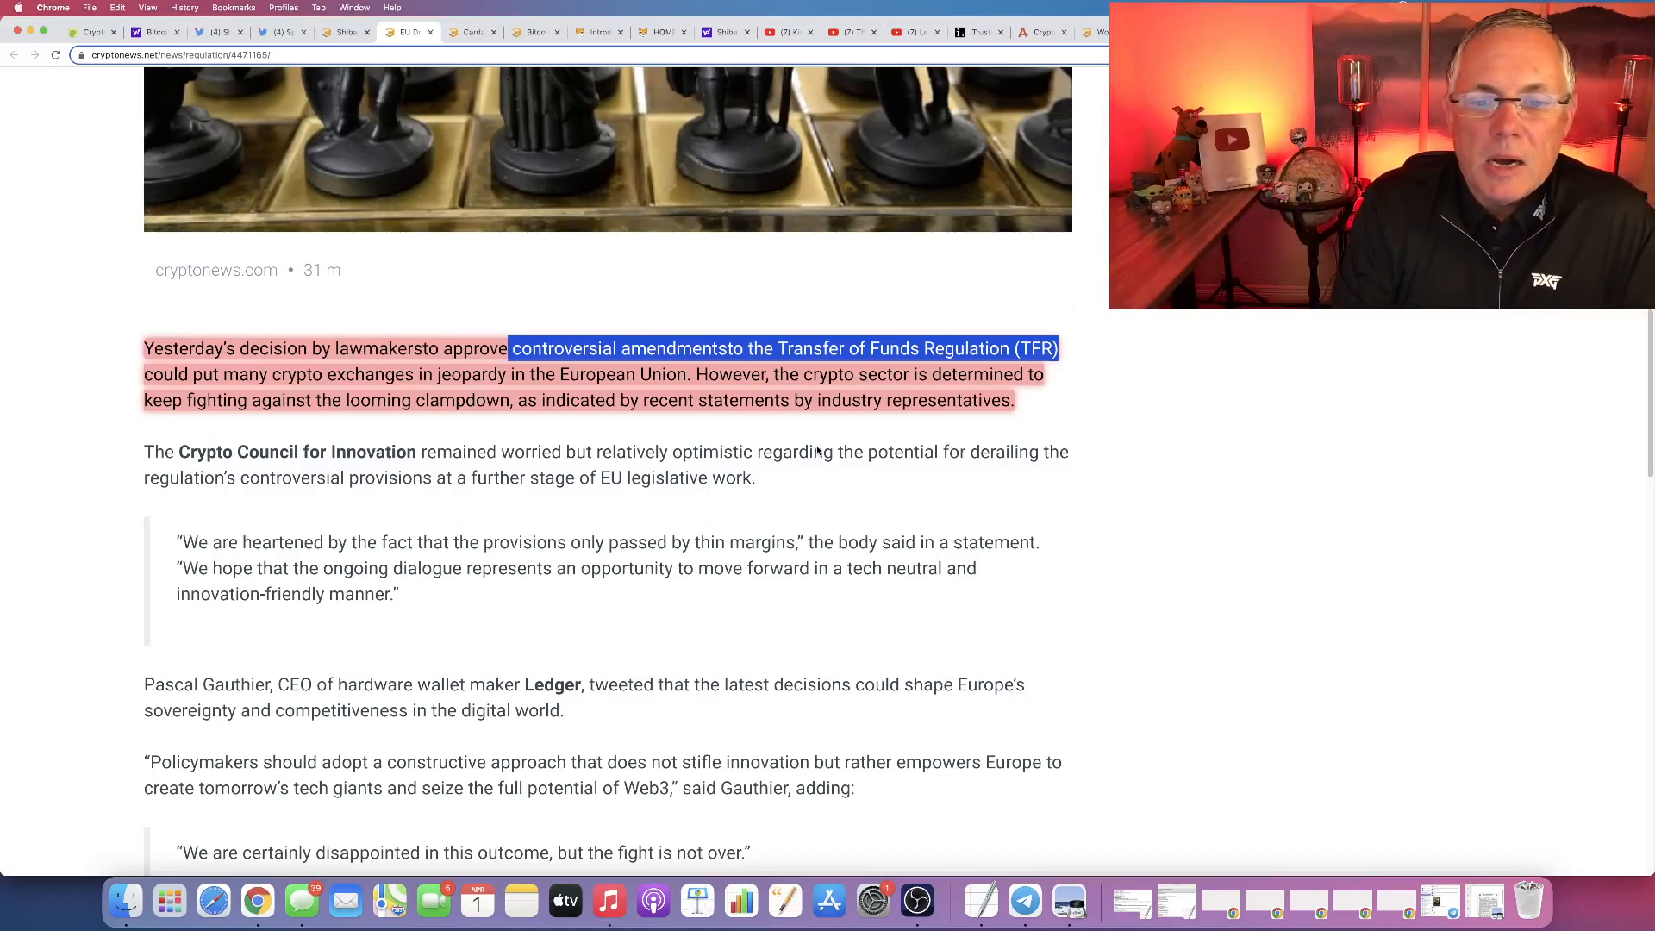
Highlight the sentence describing Ledger's CEO, extending the selection to include Ledger.
{"action": "scroll", "scroll_direction": "down", "scroll_amount": 3}
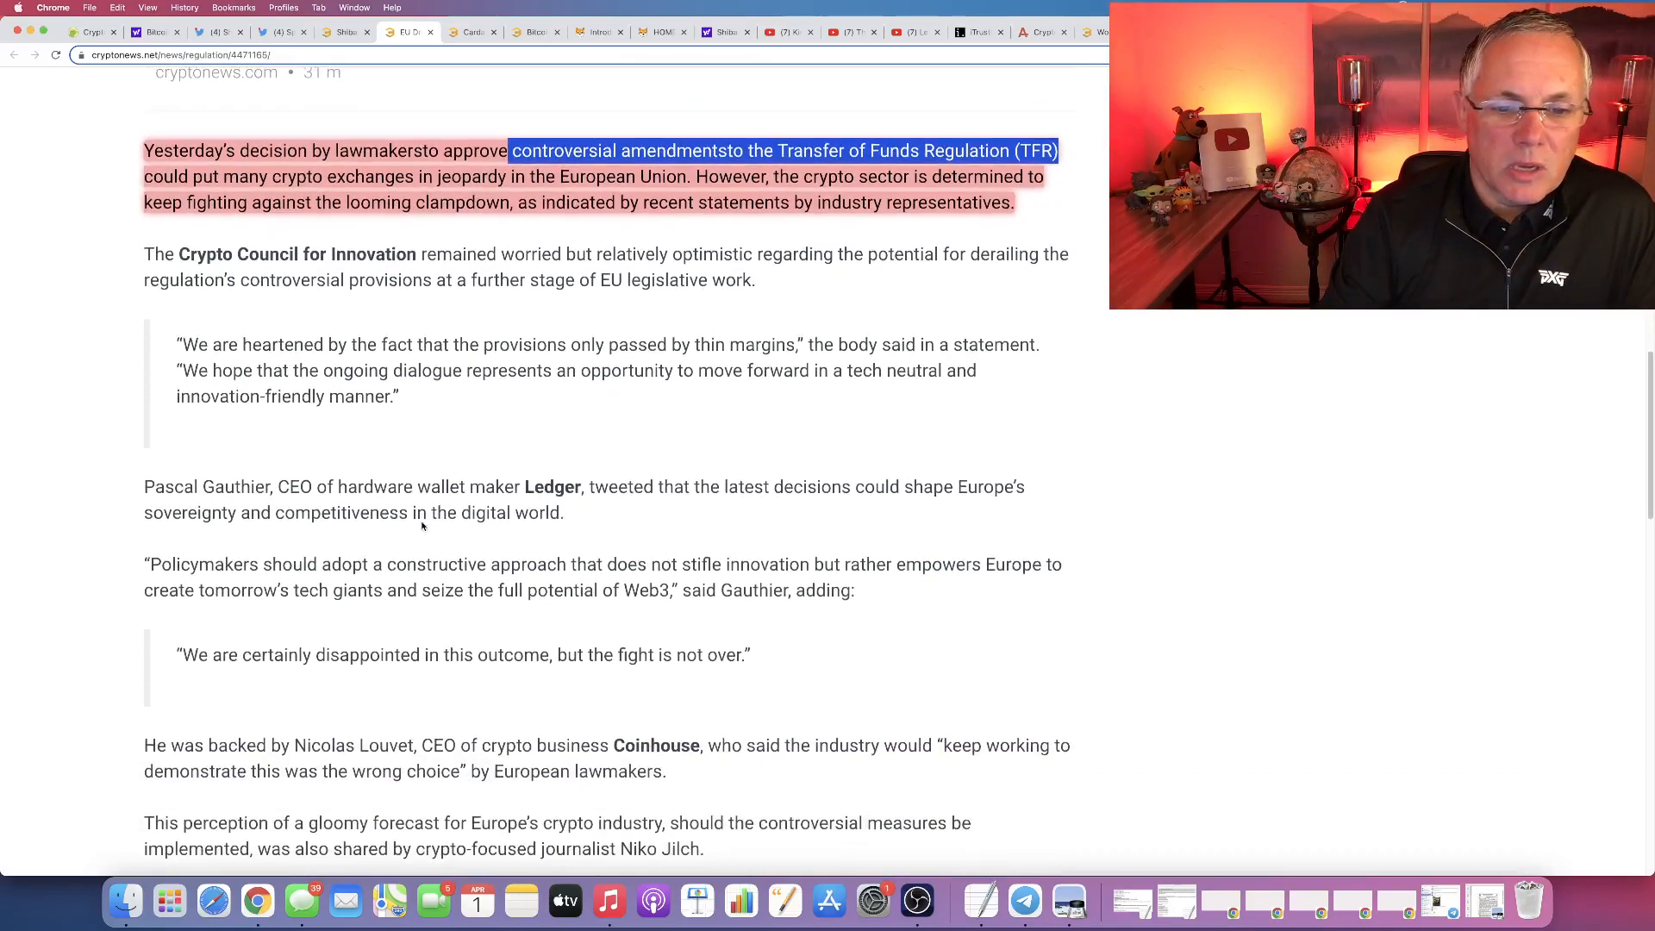
{"action": "left_click_drag", "start_coordinate": [176, 483], "coordinate": [417, 483]}
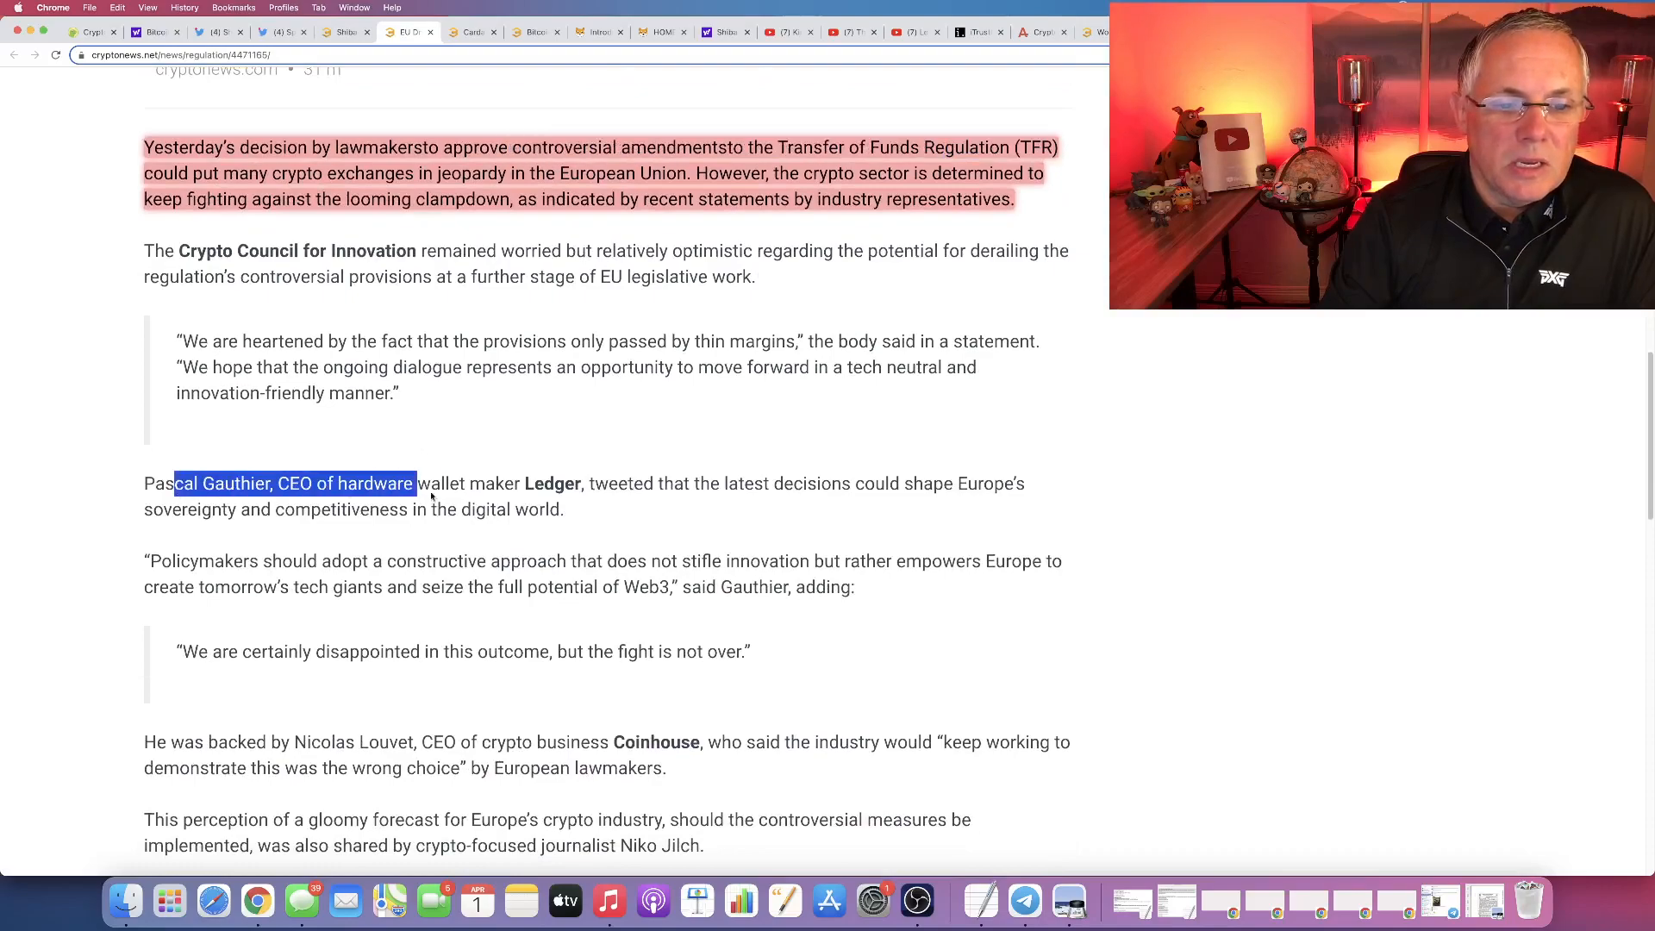
{"action": "left_click_drag", "start_coordinate": [417, 483], "coordinate": [586, 483]}
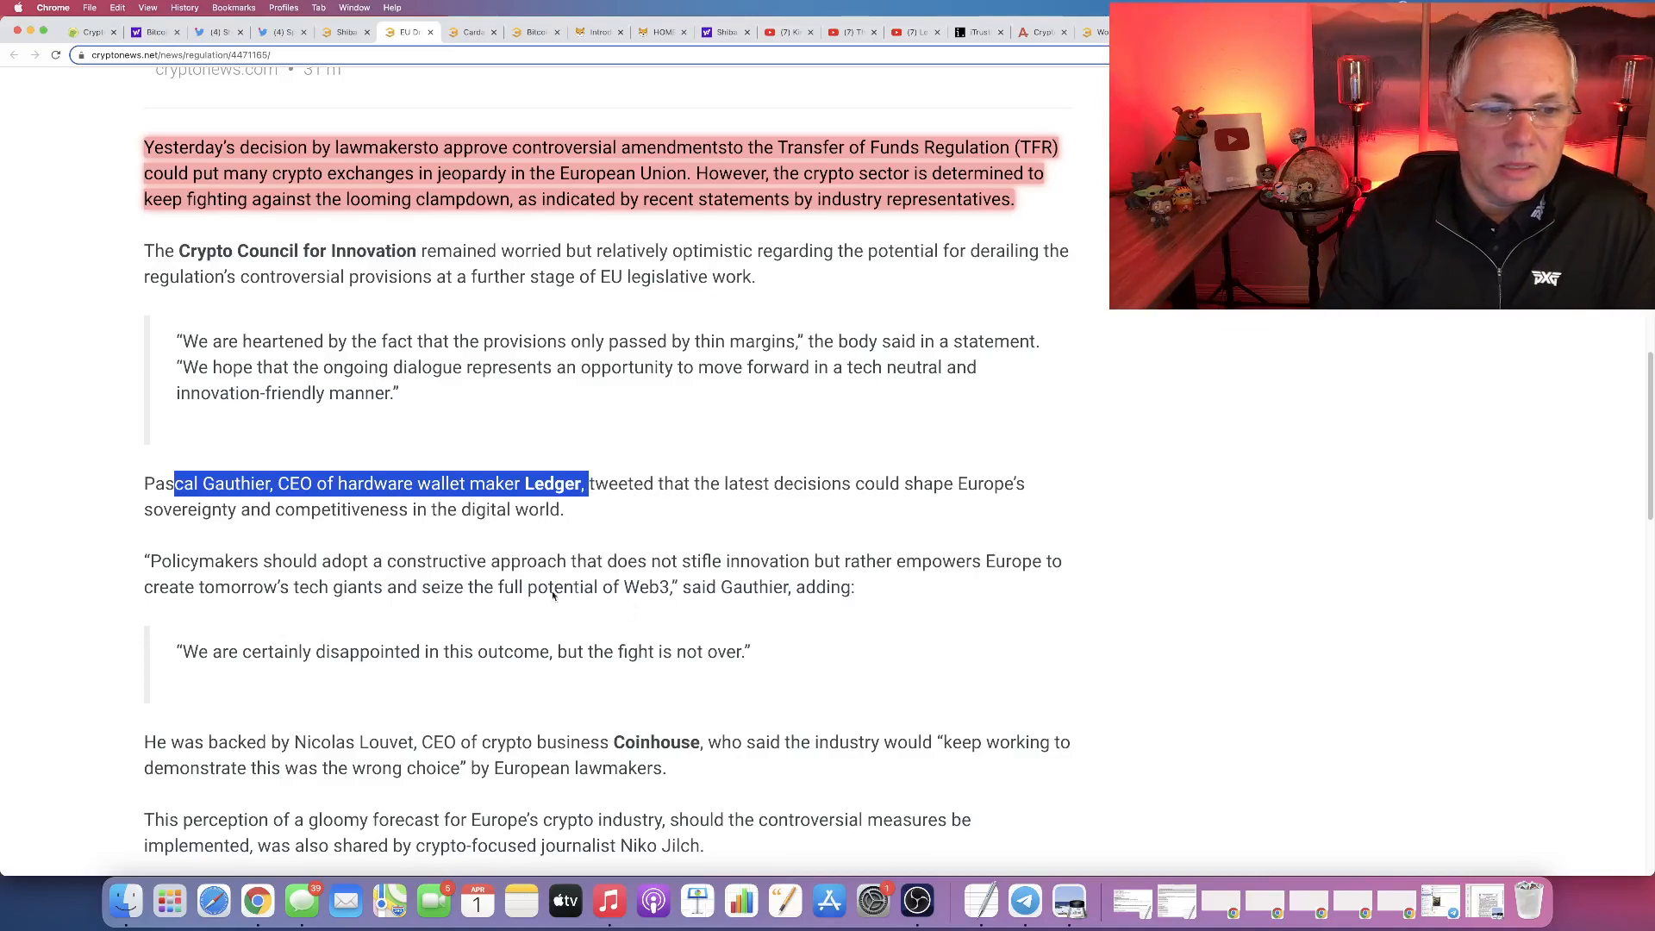
Highlight the 'Policymakers should adopt…' quote urging them not to stifle innovation.
{"action": "left_click_drag", "start_coordinate": [145, 560], "coordinate": [448, 560]}
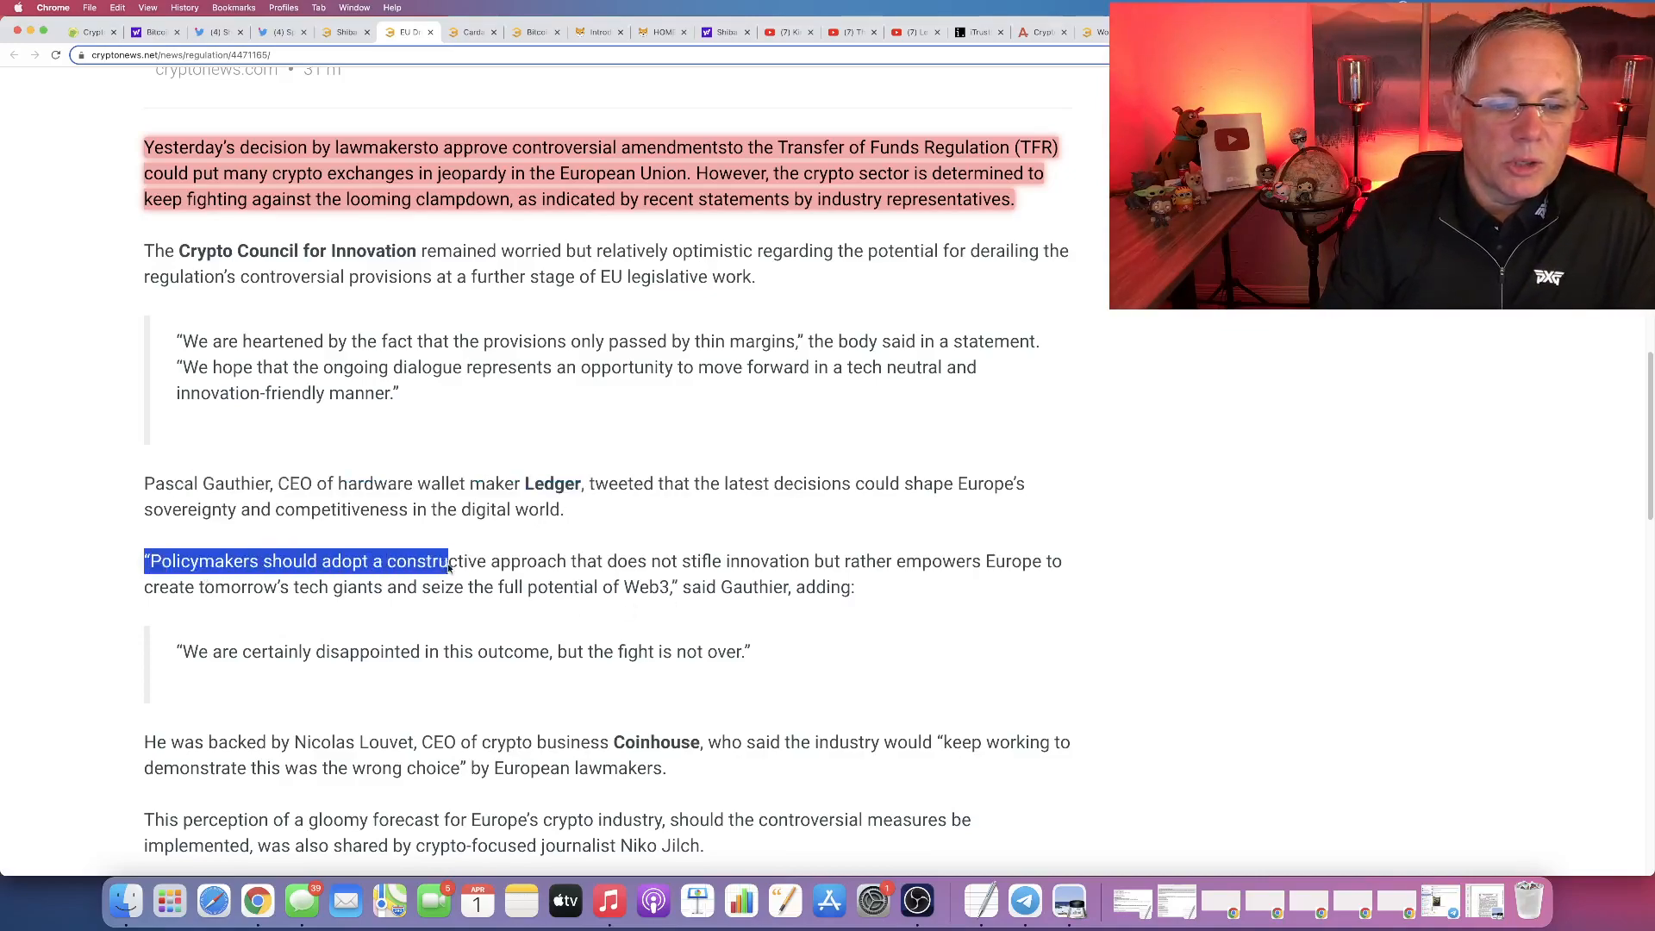
{"action": "left_click_drag", "start_coordinate": [448, 560], "coordinate": [824, 561]}
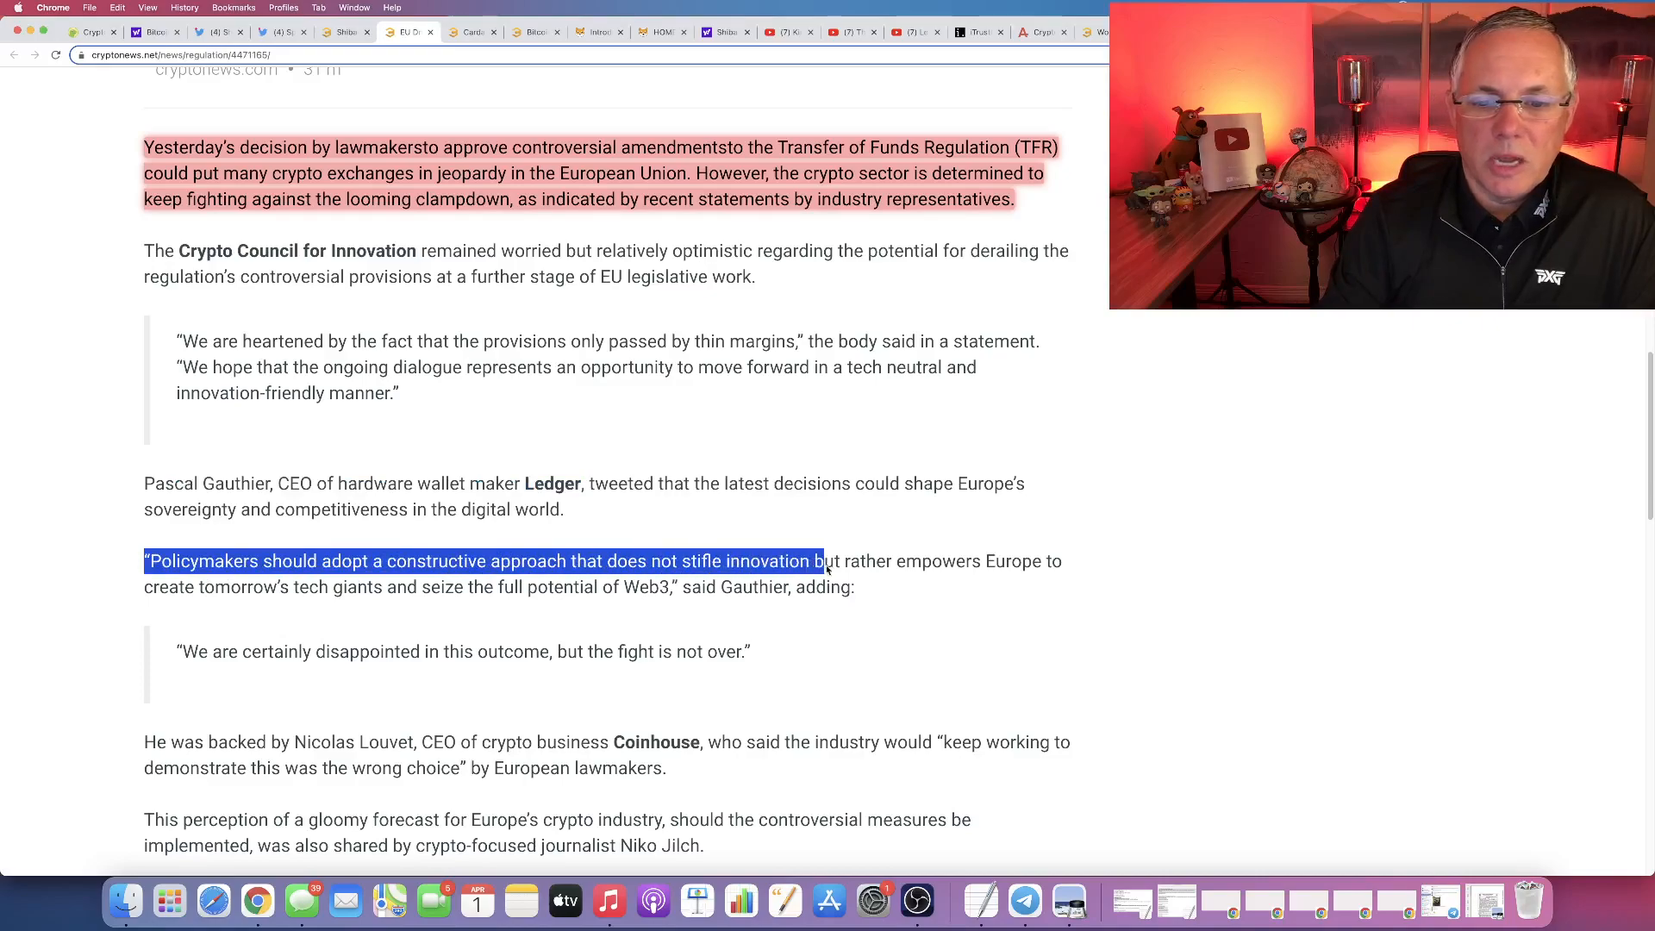
{"action": "left_click_drag", "start_coordinate": [824, 561], "coordinate": [931, 561]}
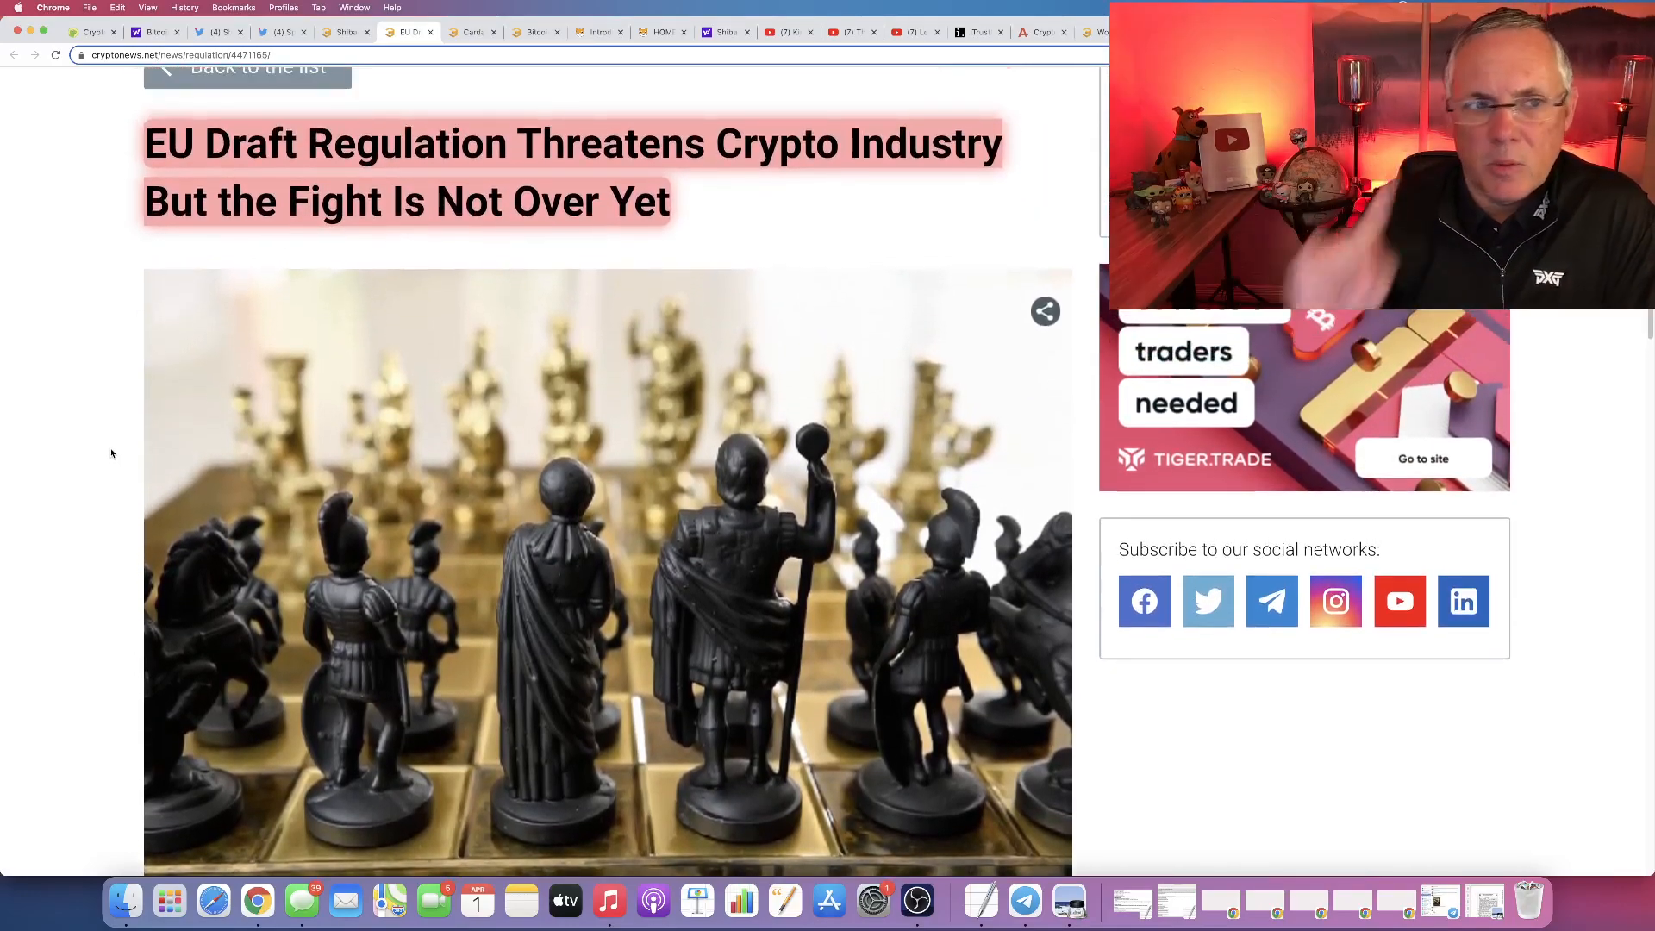
In the Yahoo Finance bitcoin article, highlight Warren's 'moved up on the fact that people all tell each other' quote.
{"action": "left_click", "coordinate": [153, 31]}
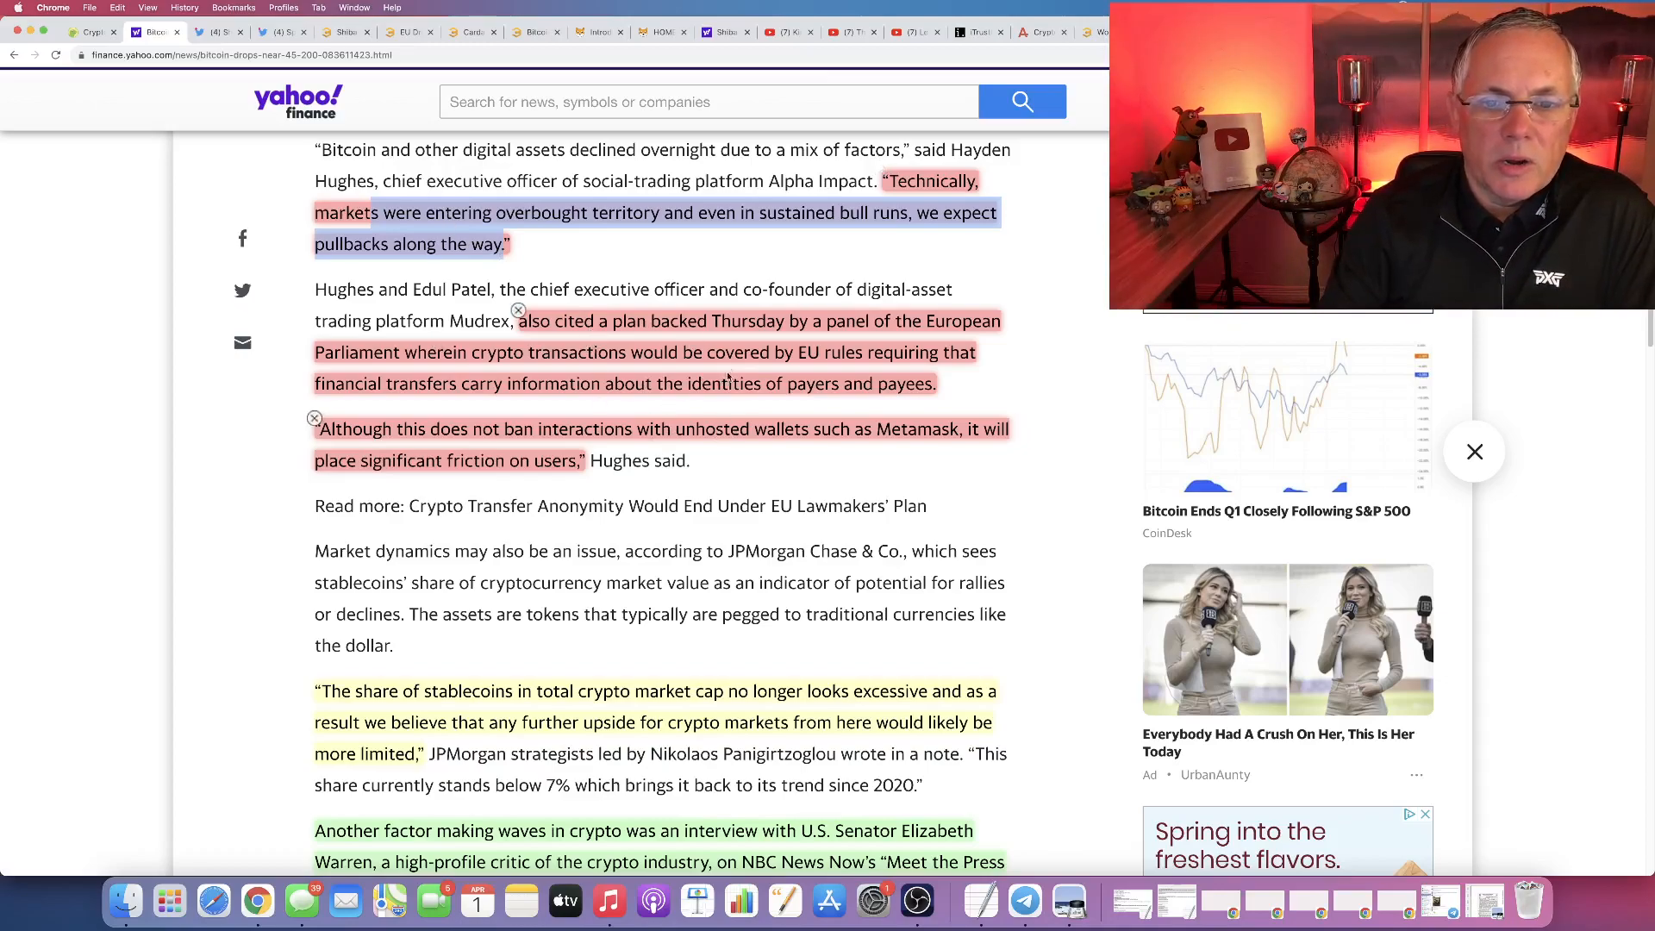
{"action": "scroll", "scroll_direction": "down", "scroll_amount": 3}
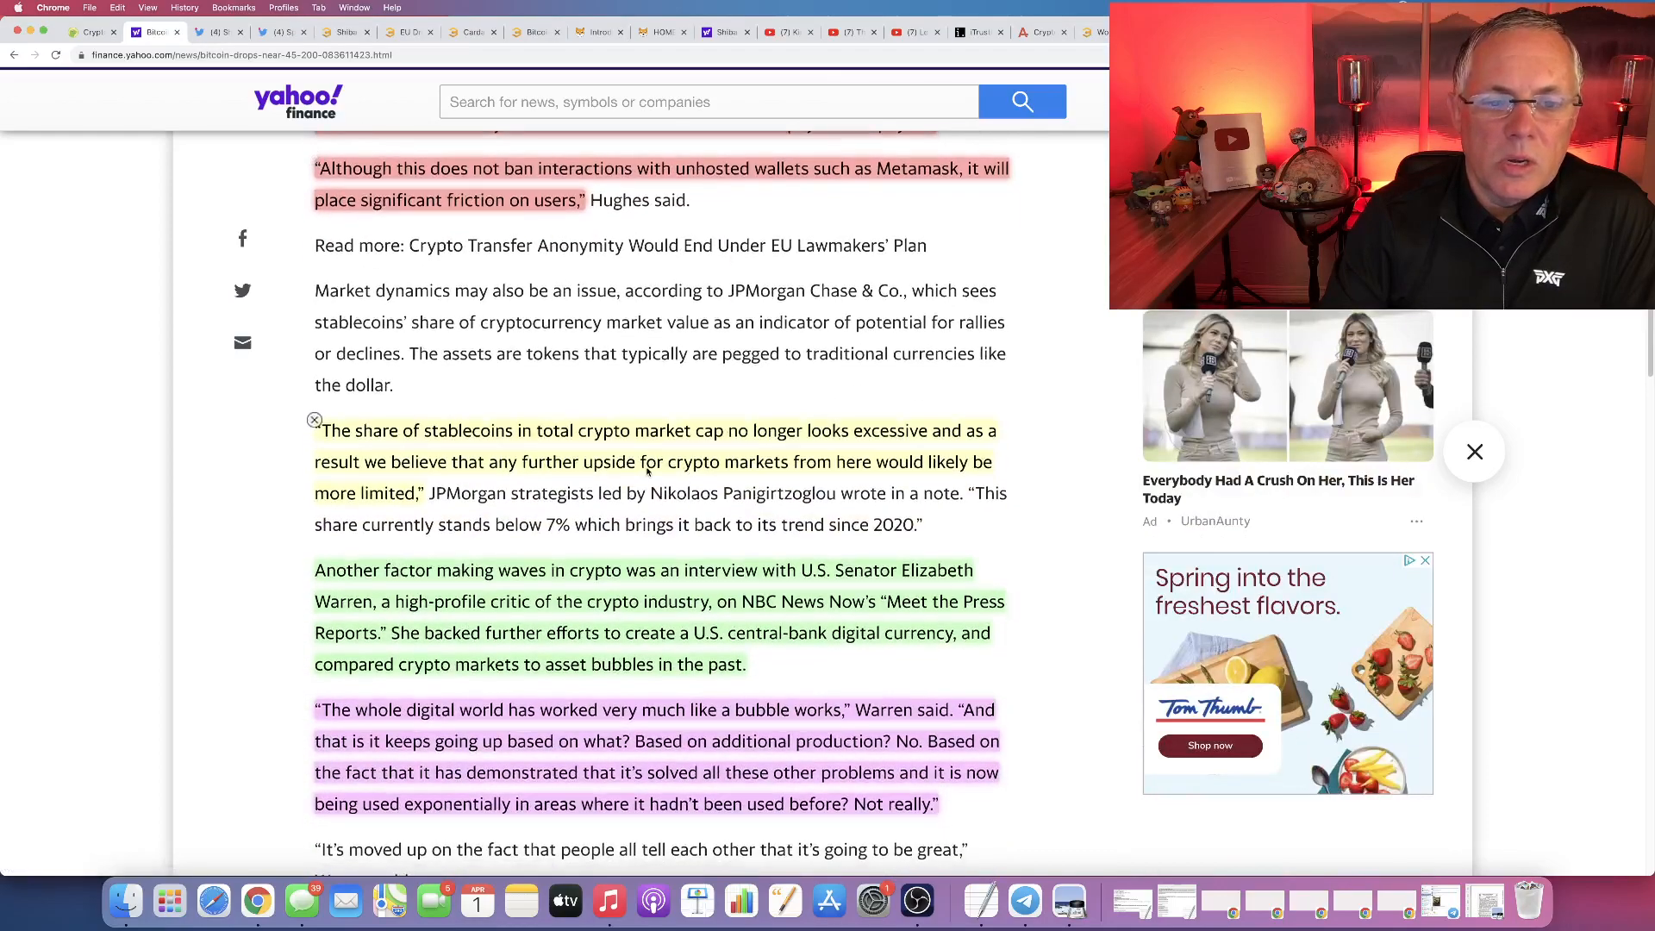
{"action": "scroll", "scroll_direction": "down", "scroll_amount": 3}
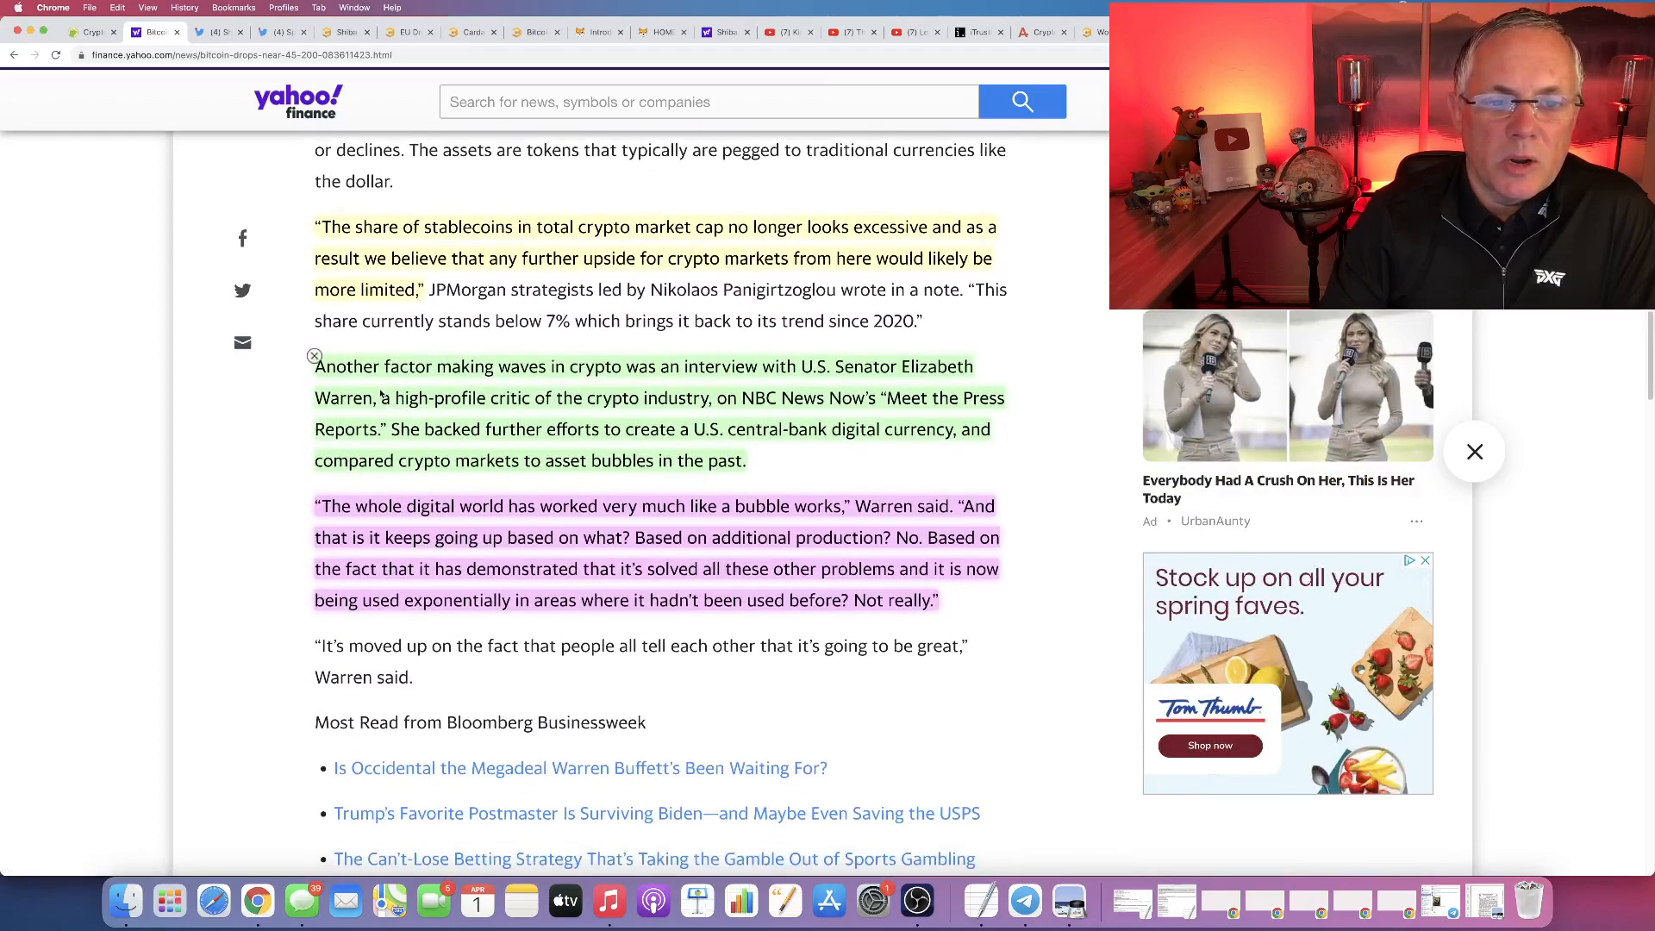
{"action": "left_click_drag", "start_coordinate": [553, 365], "coordinate": [802, 365]}
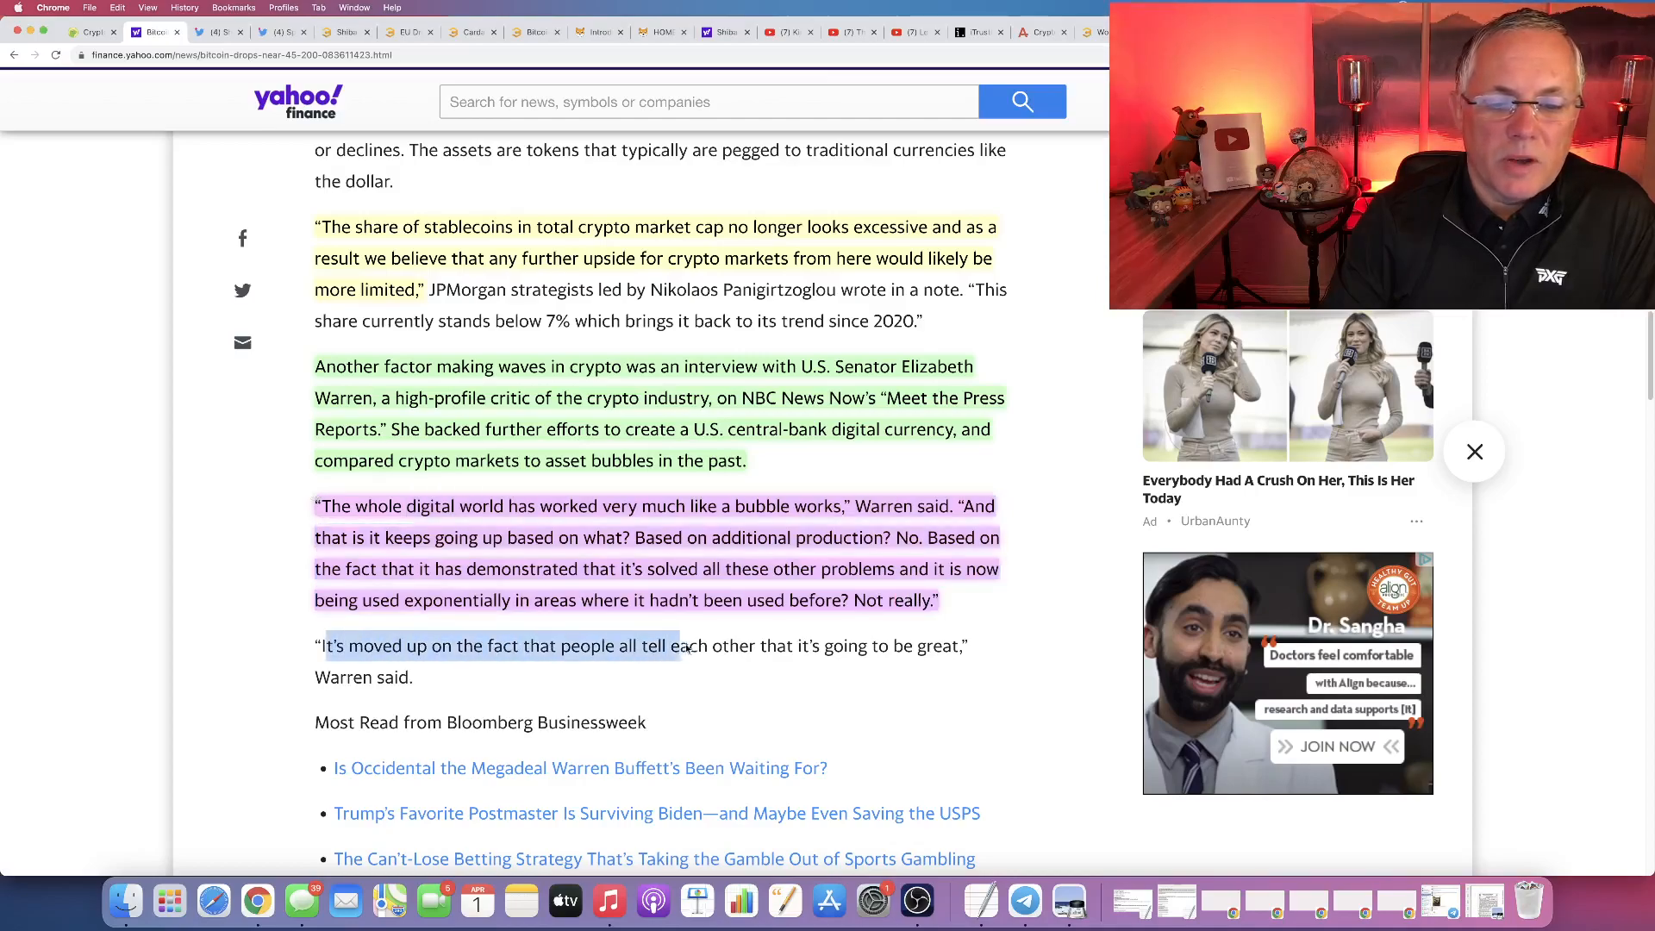
{"action": "left_click", "coordinate": [1012, 640]}
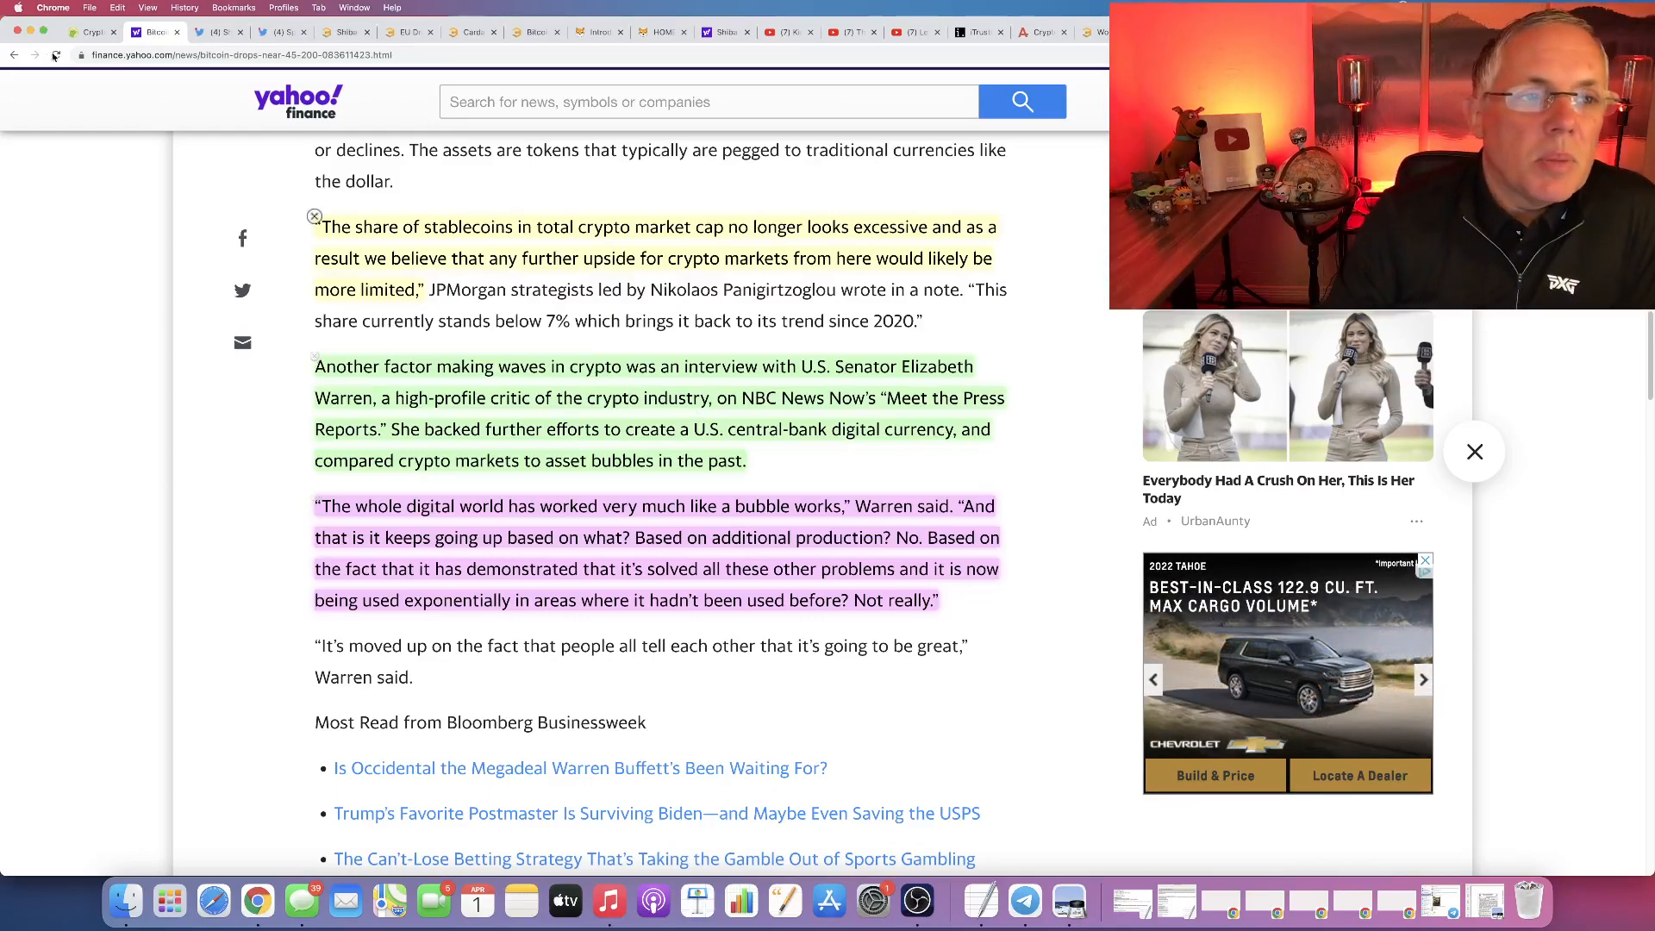
Return to the CoinGecko price list showing the $2.18 Trillion market cap, down 3.9%.
{"action": "left_click", "coordinate": [87, 31]}
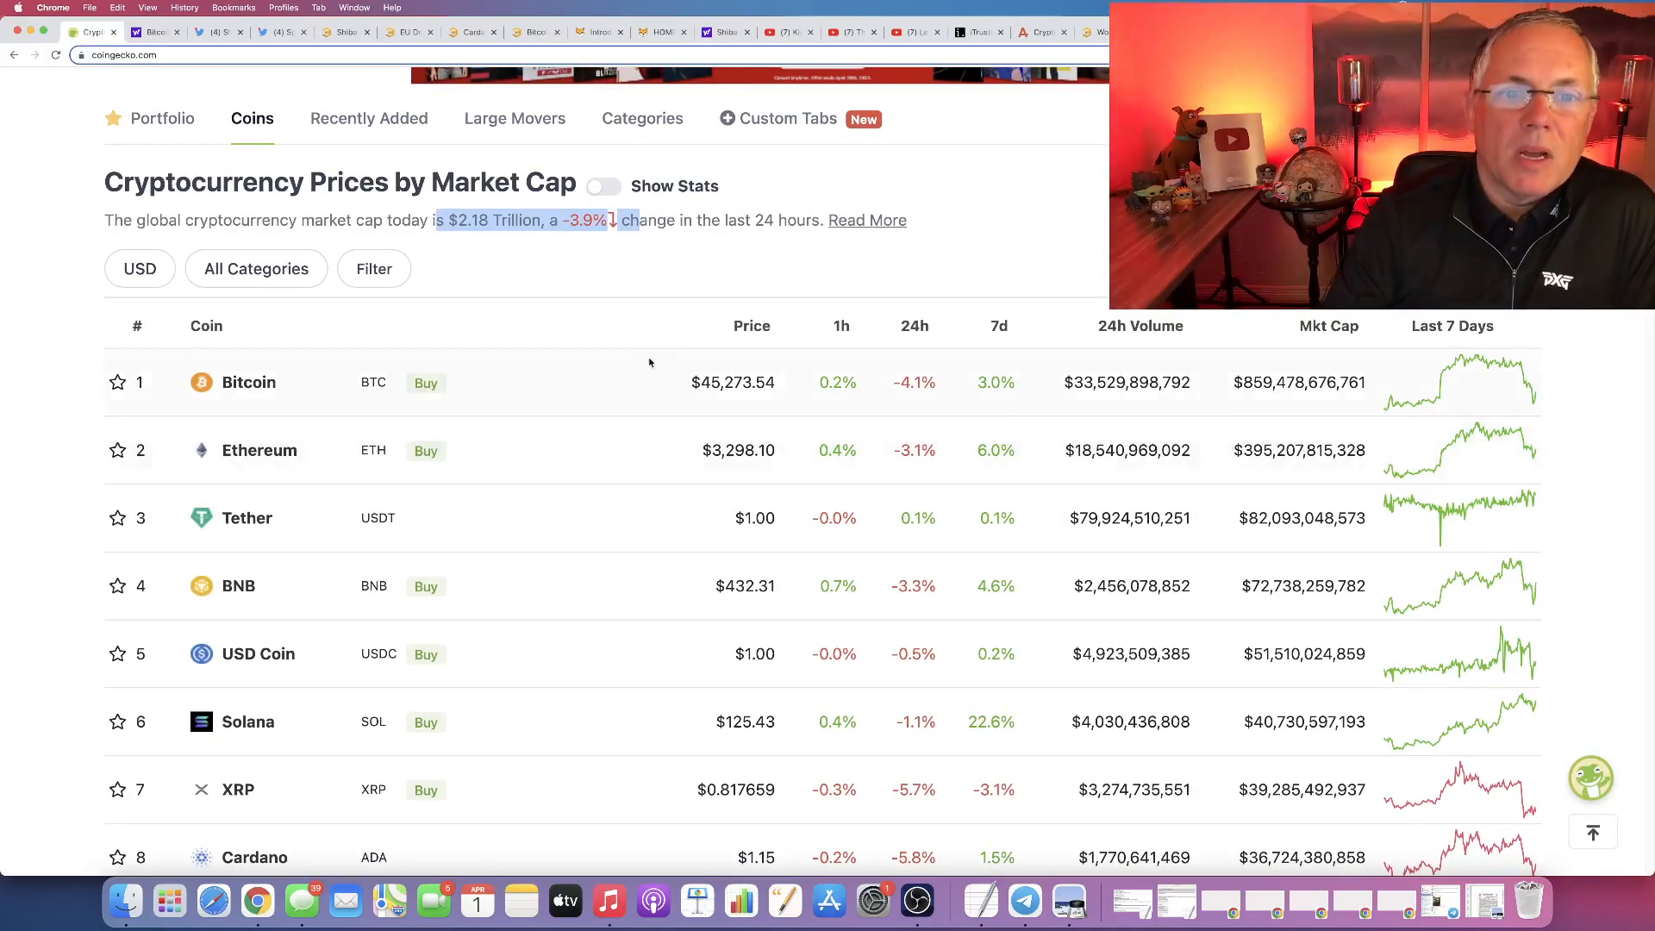
{"action": "mouse_move", "coordinate": [641, 360]}
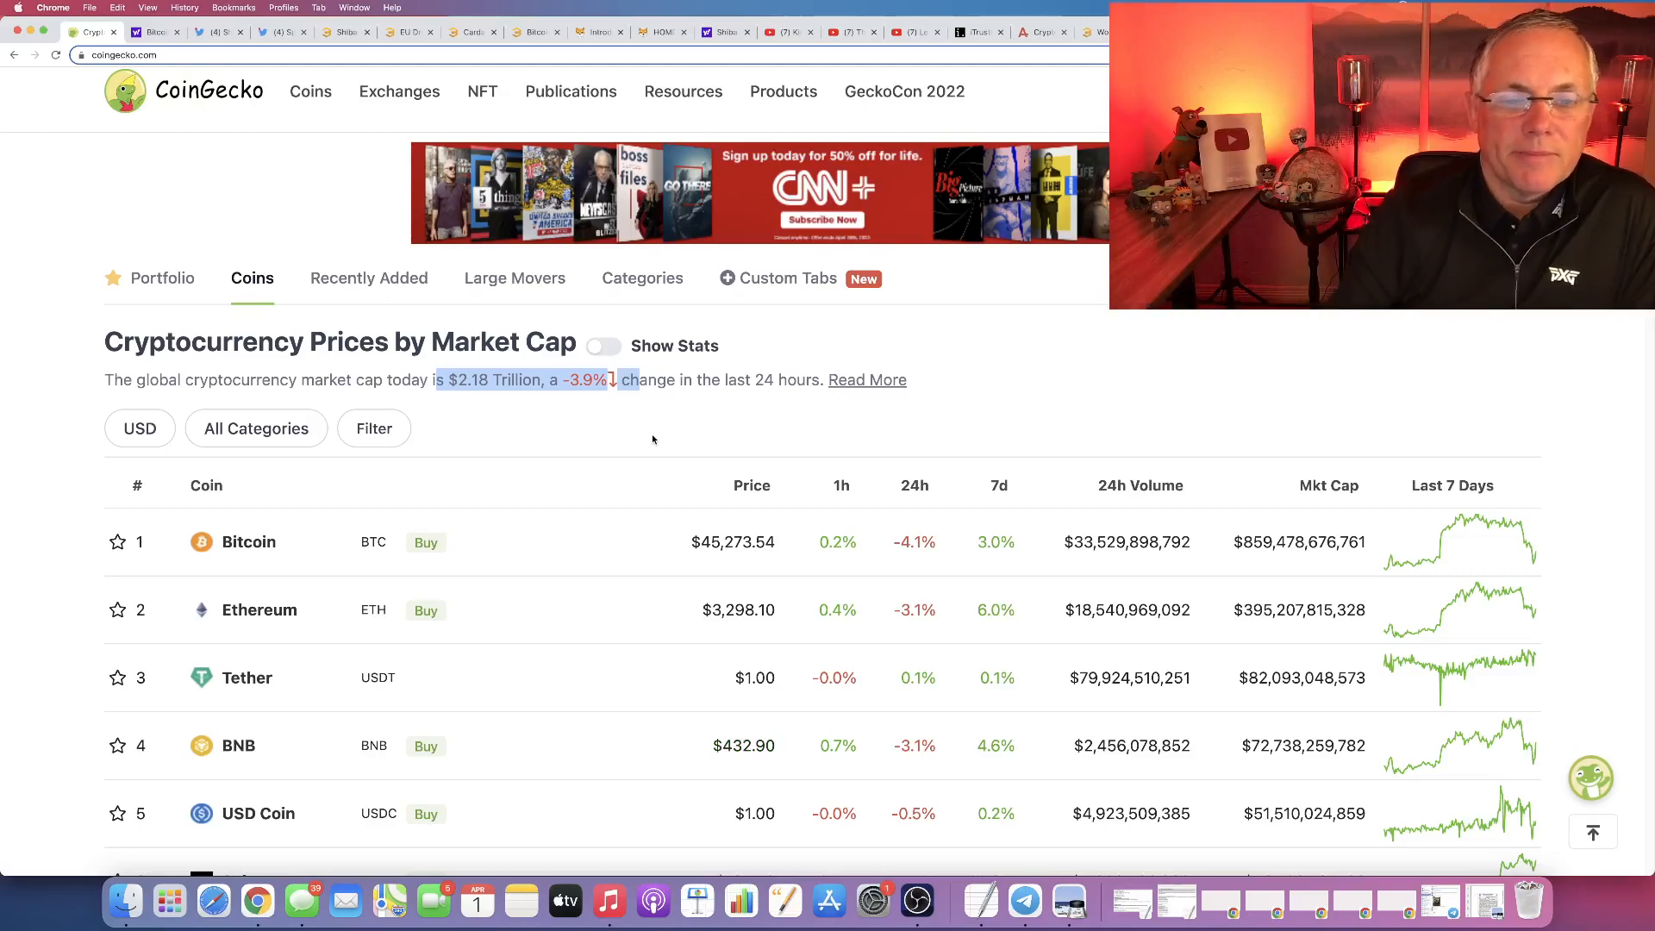
{"action": "mouse_move", "coordinate": [809, 509]}
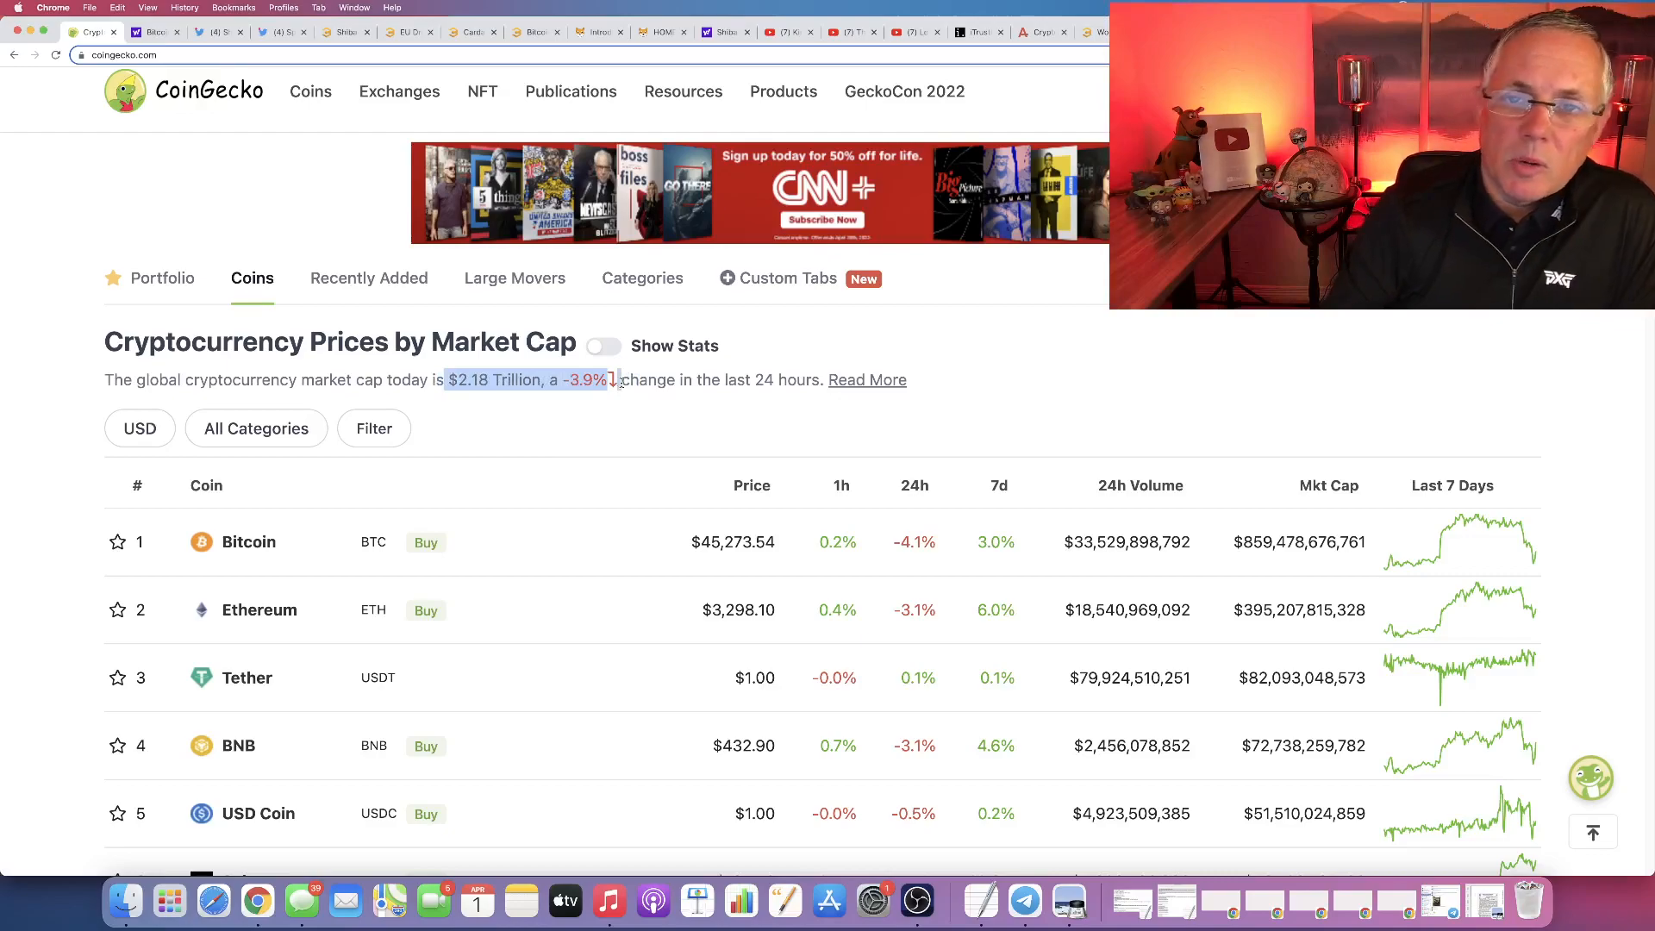
{"action": "mouse_move", "coordinate": [627, 459]}
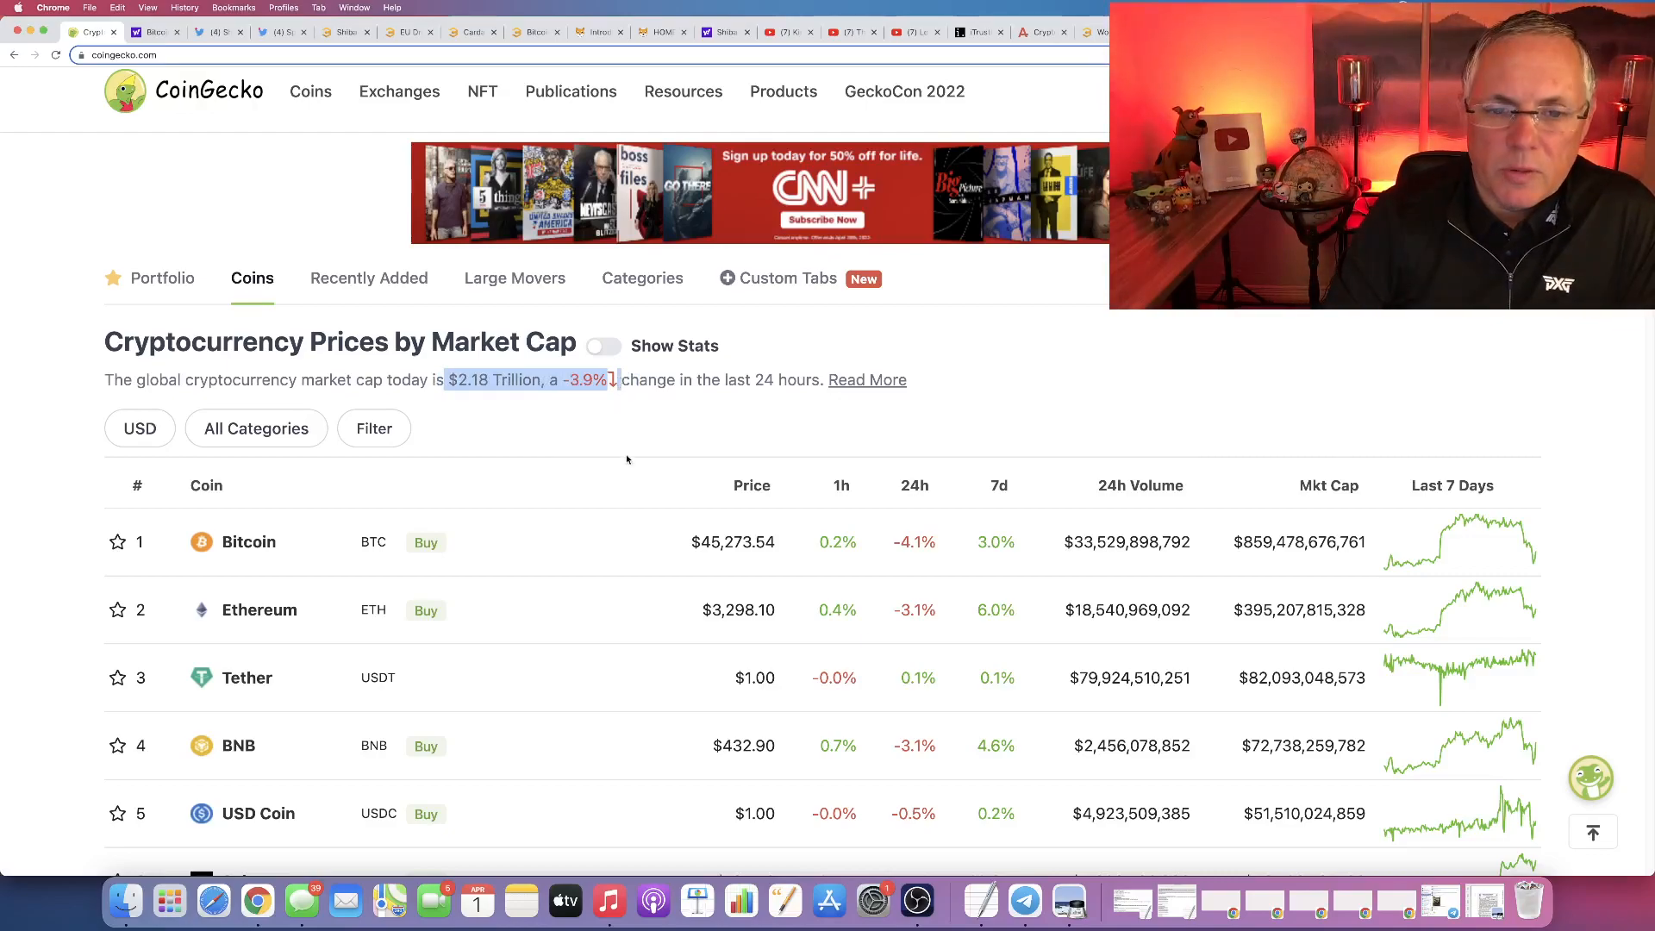